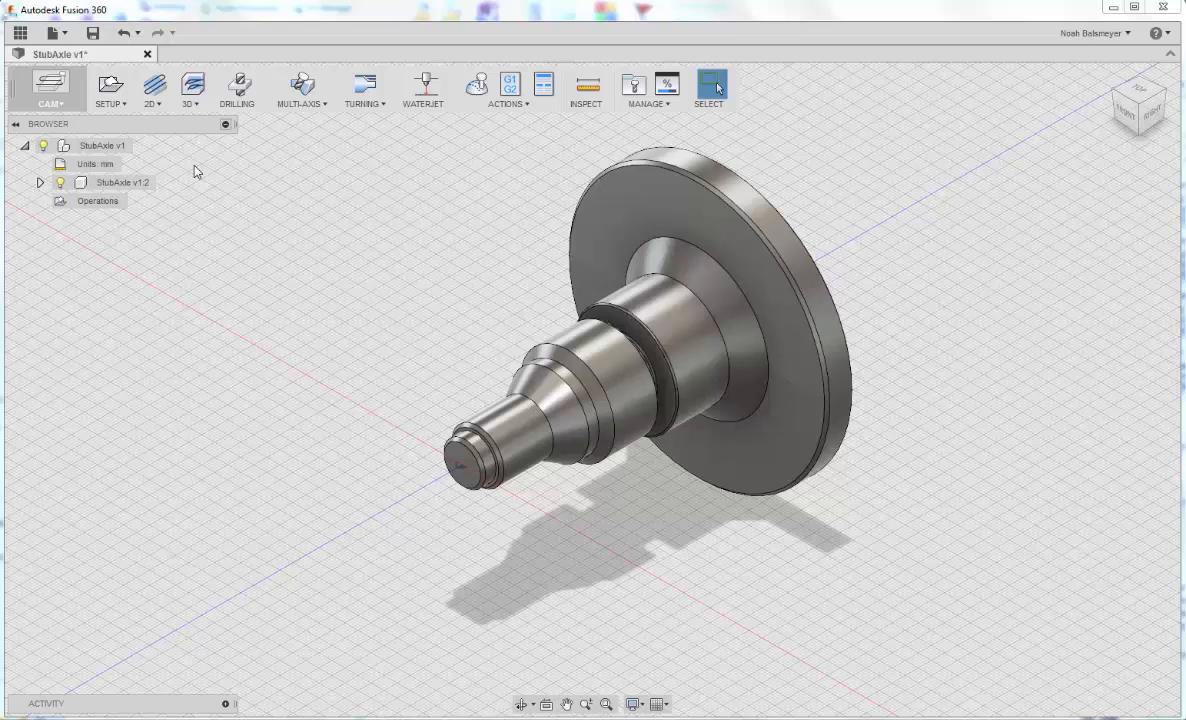
Create a new setup and switch its operation type to Turning.
click(110, 88)
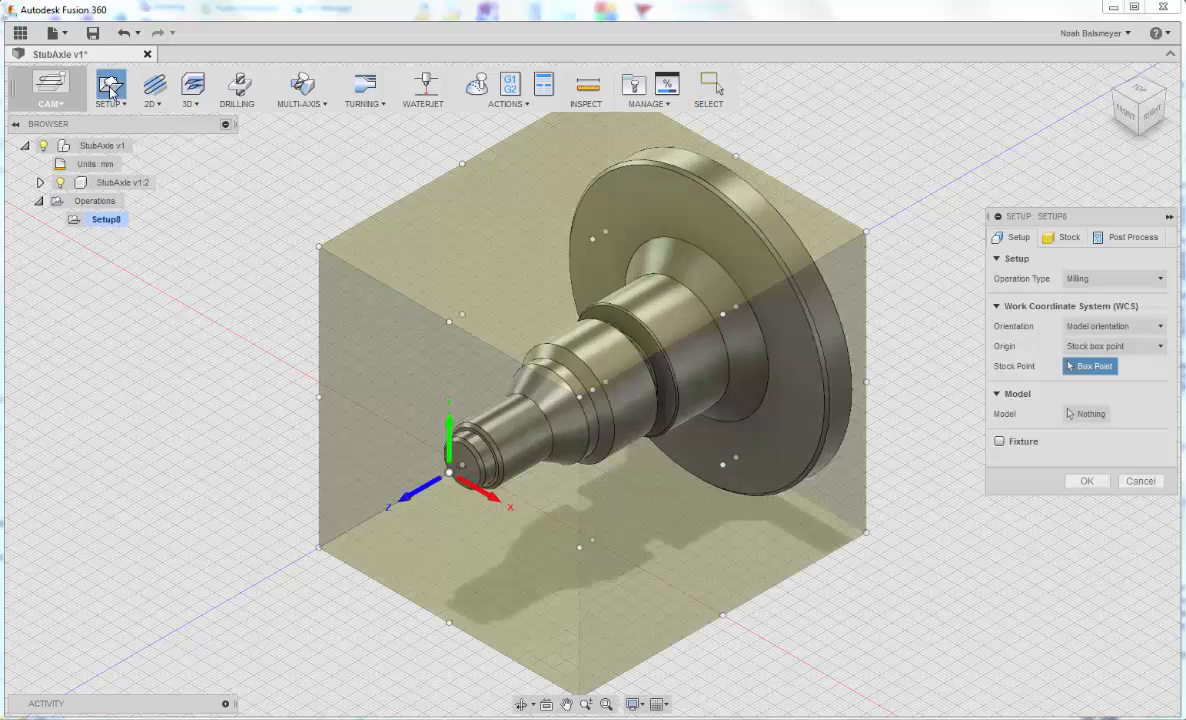
click(1112, 278)
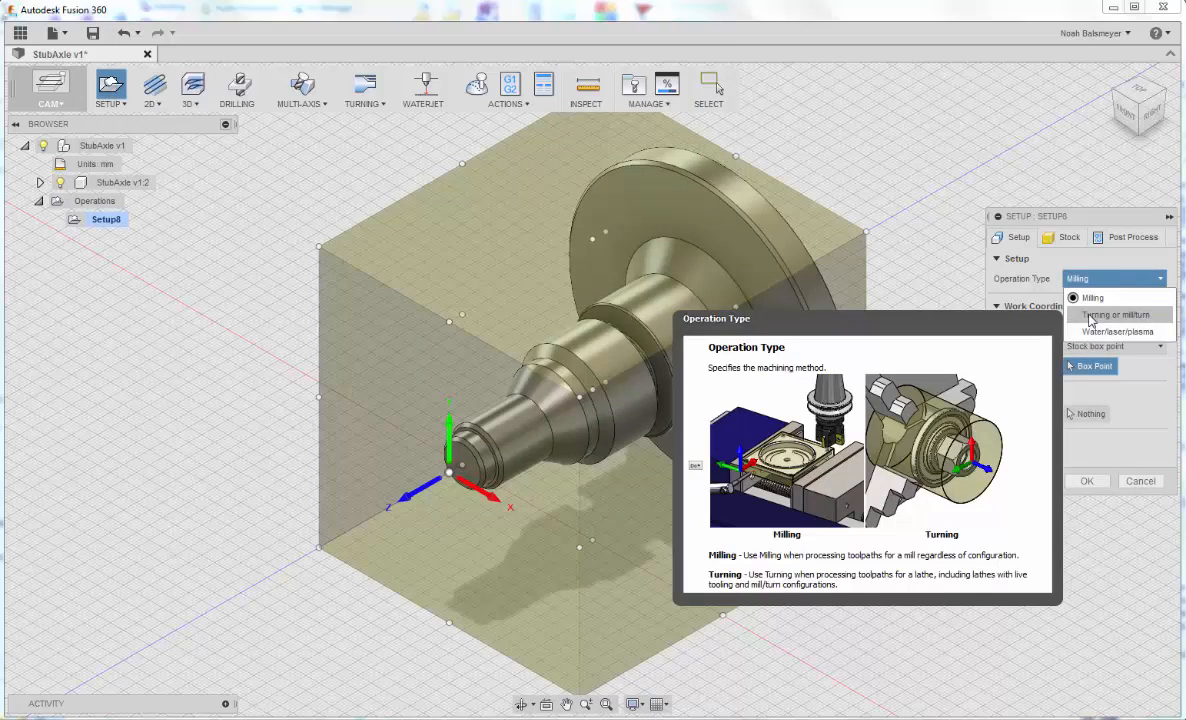
click(1116, 314)
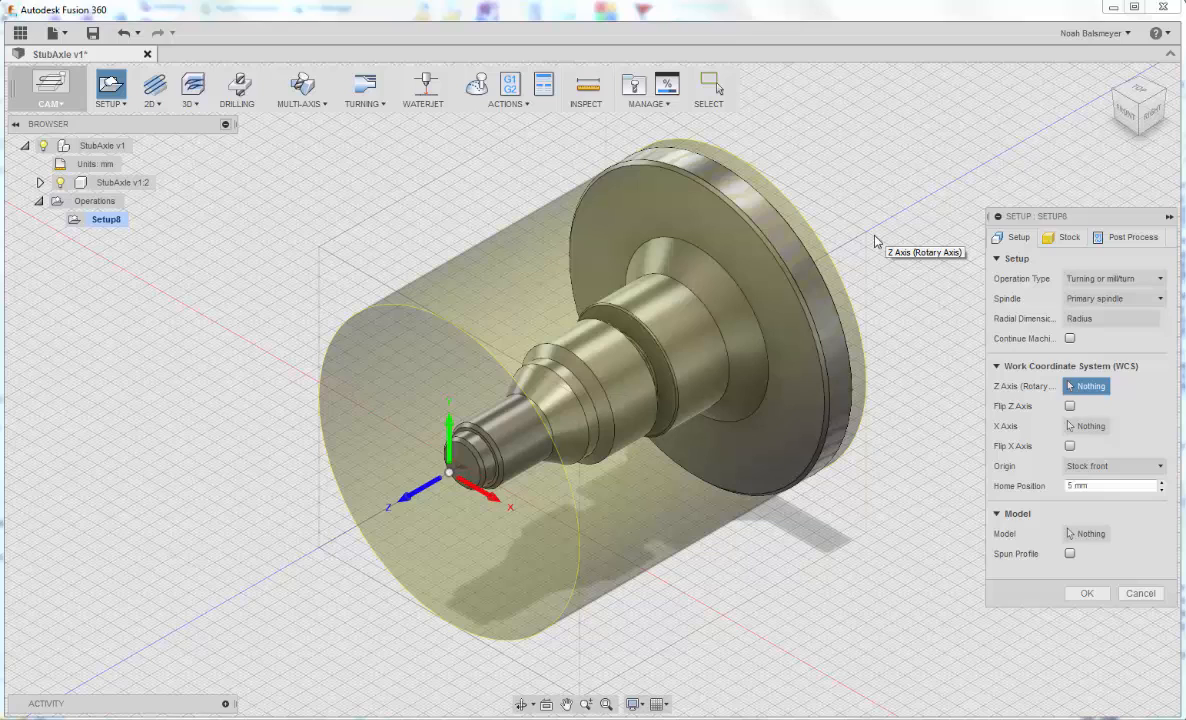
Set the stock model position to Offset from front, length 140 mm, and accept the setup.
click(1068, 236)
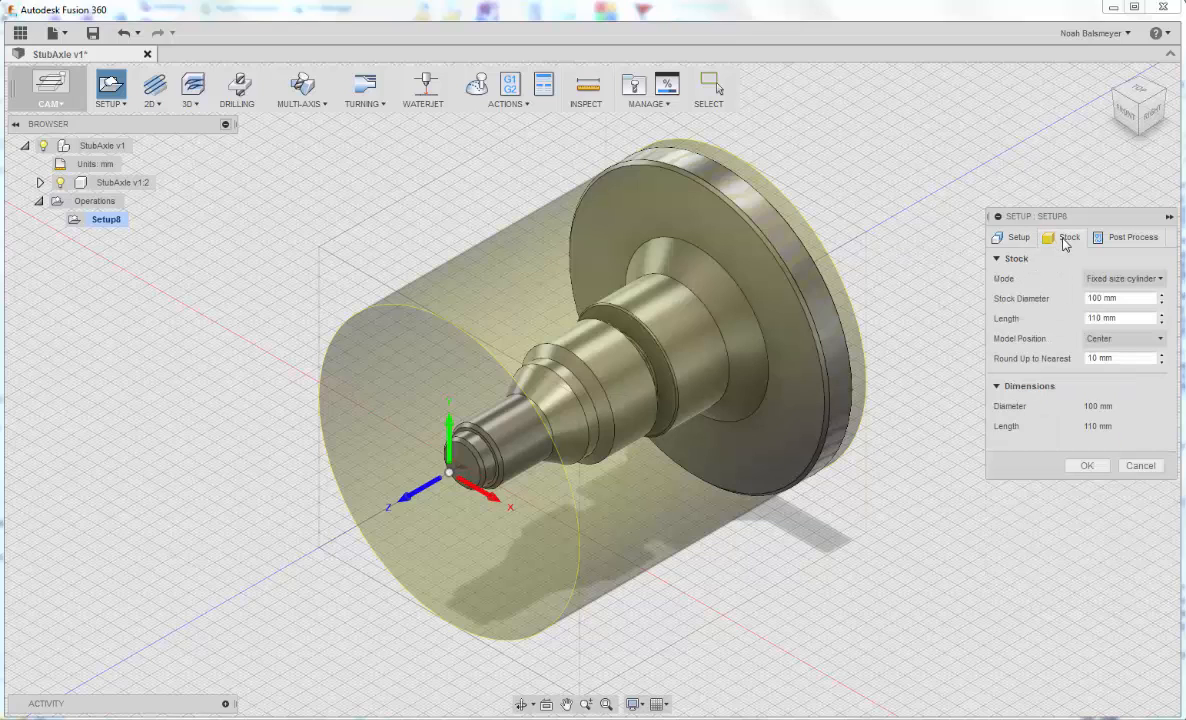
click(1124, 338)
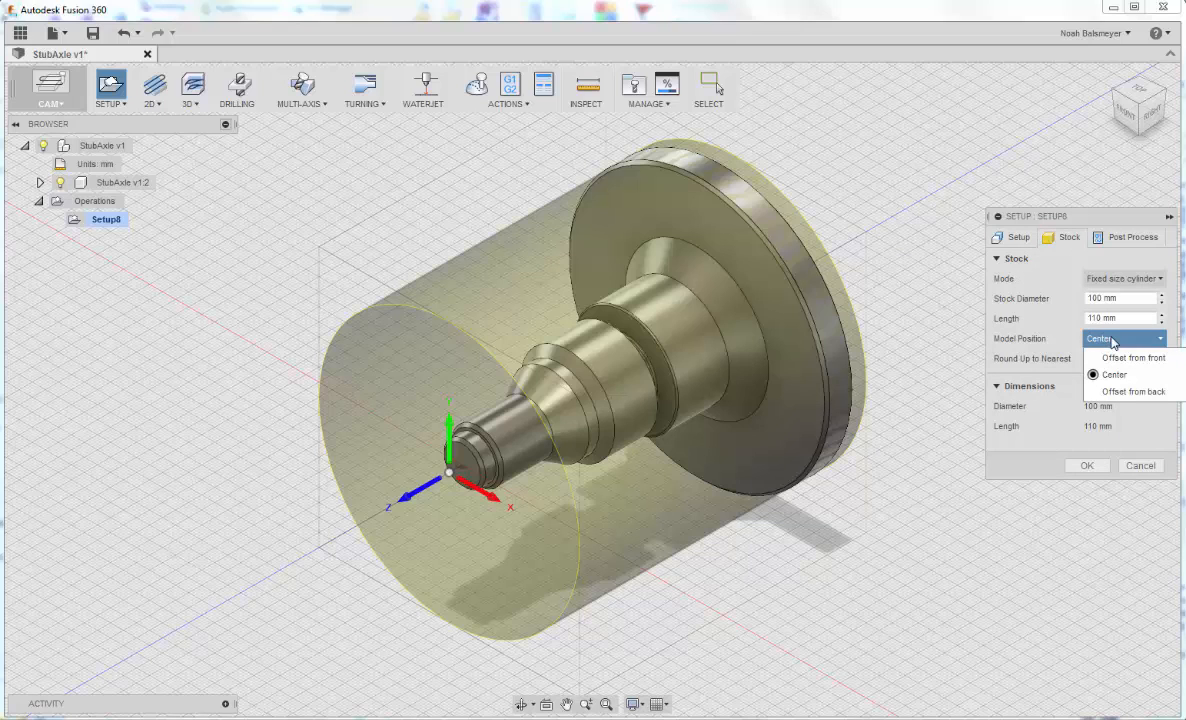
mouse_move(1112, 356)
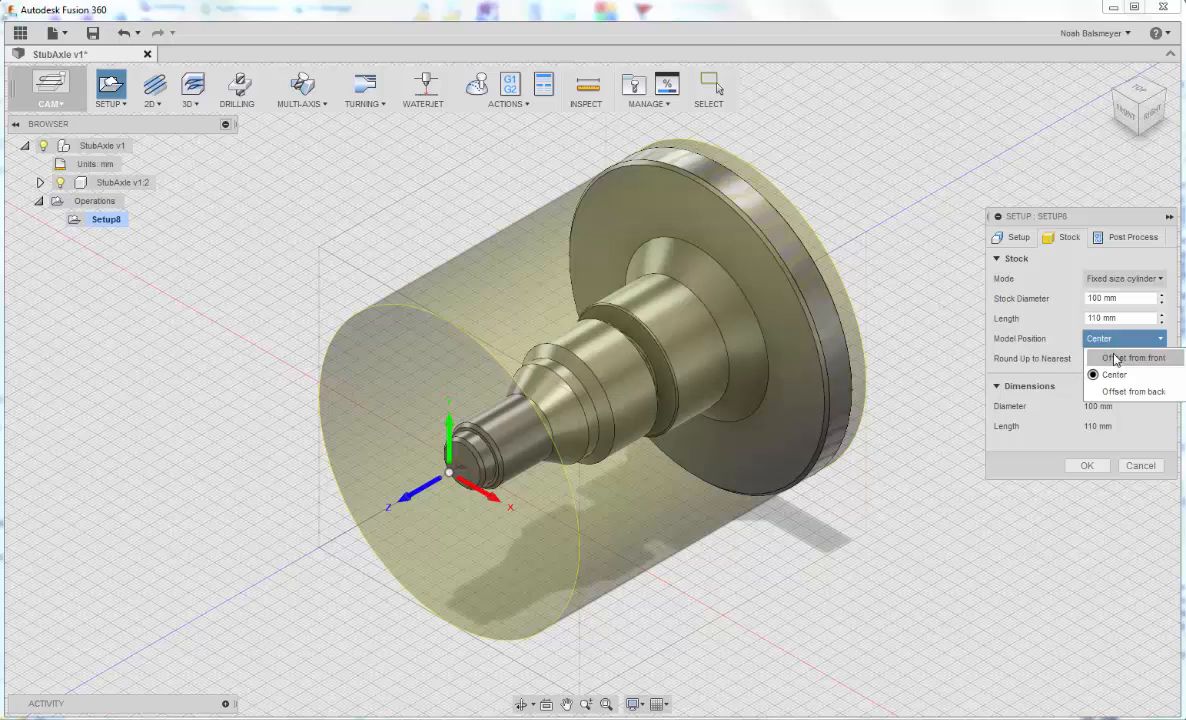
click(1132, 356)
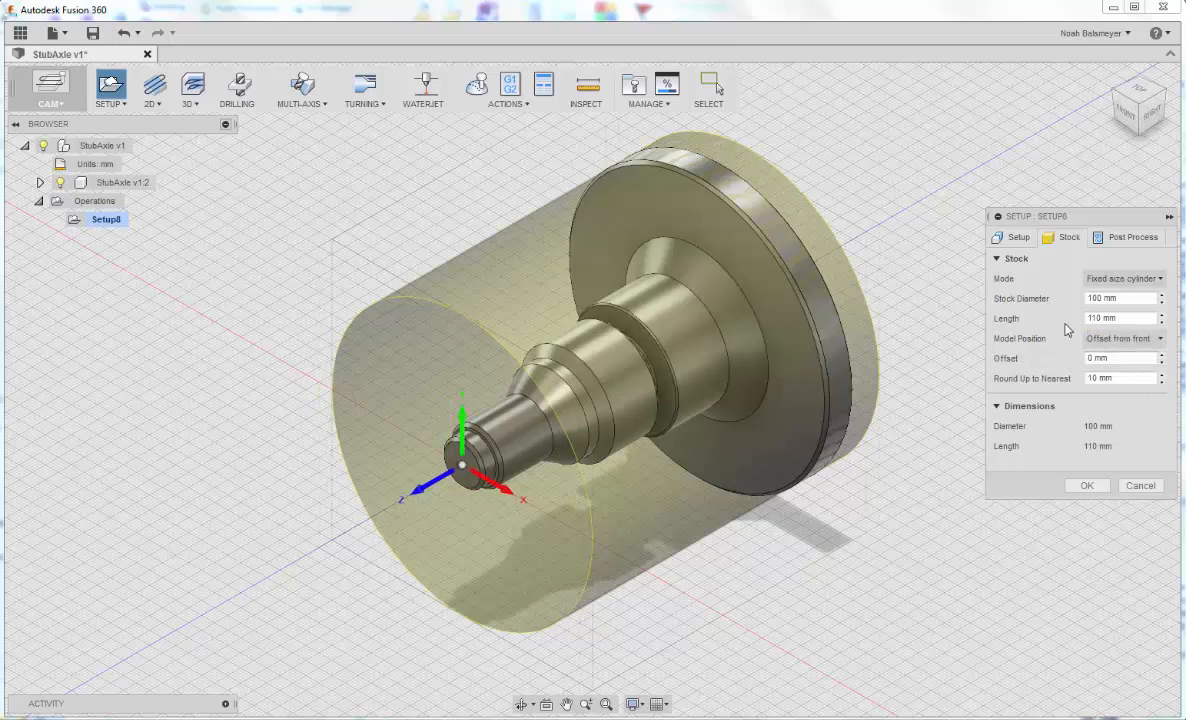
click(1160, 314)
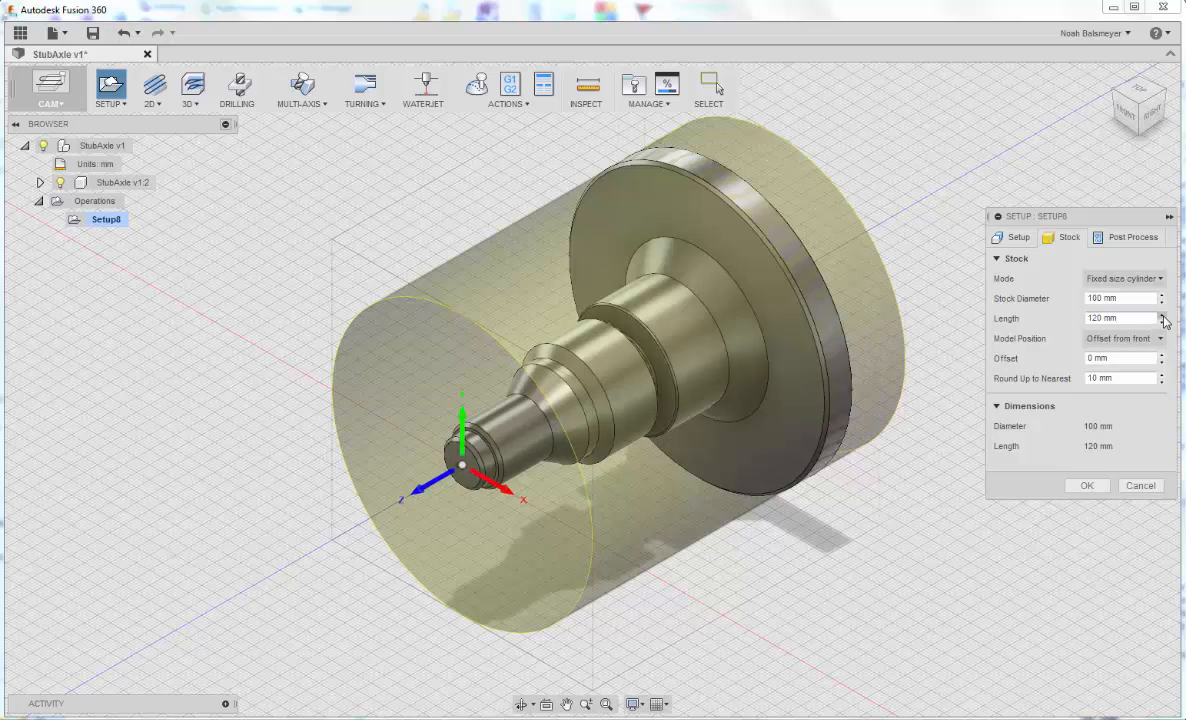
click(1160, 314)
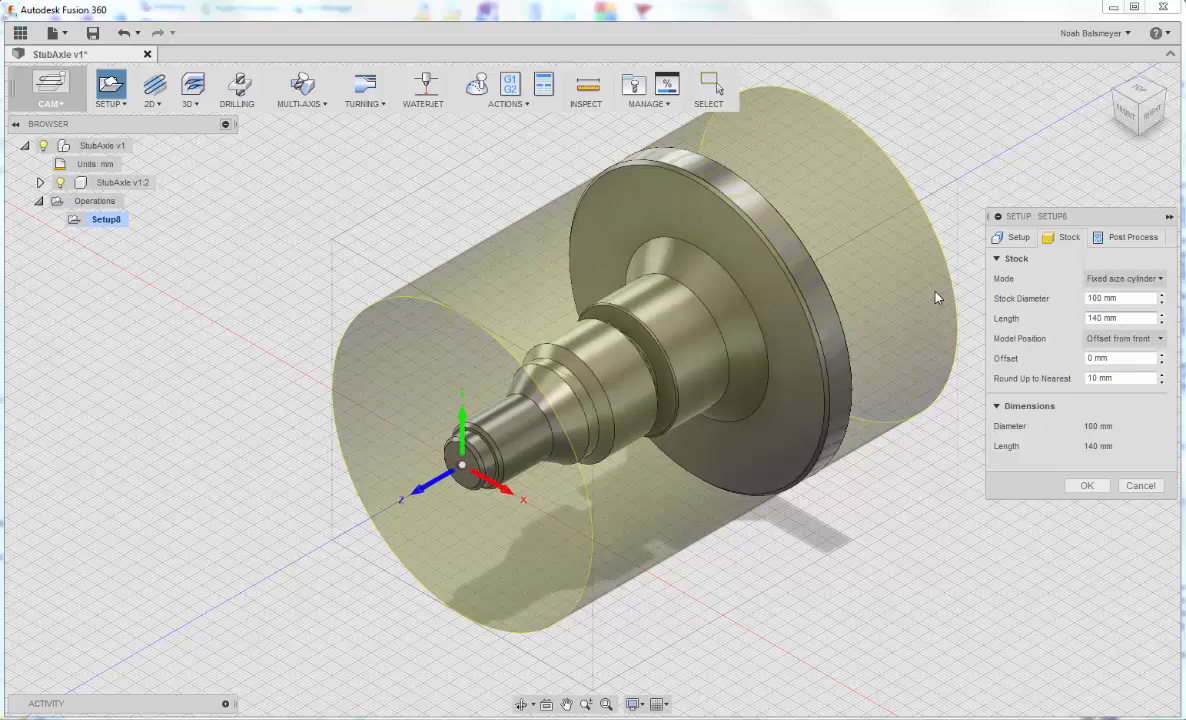
mouse_move(936, 300)
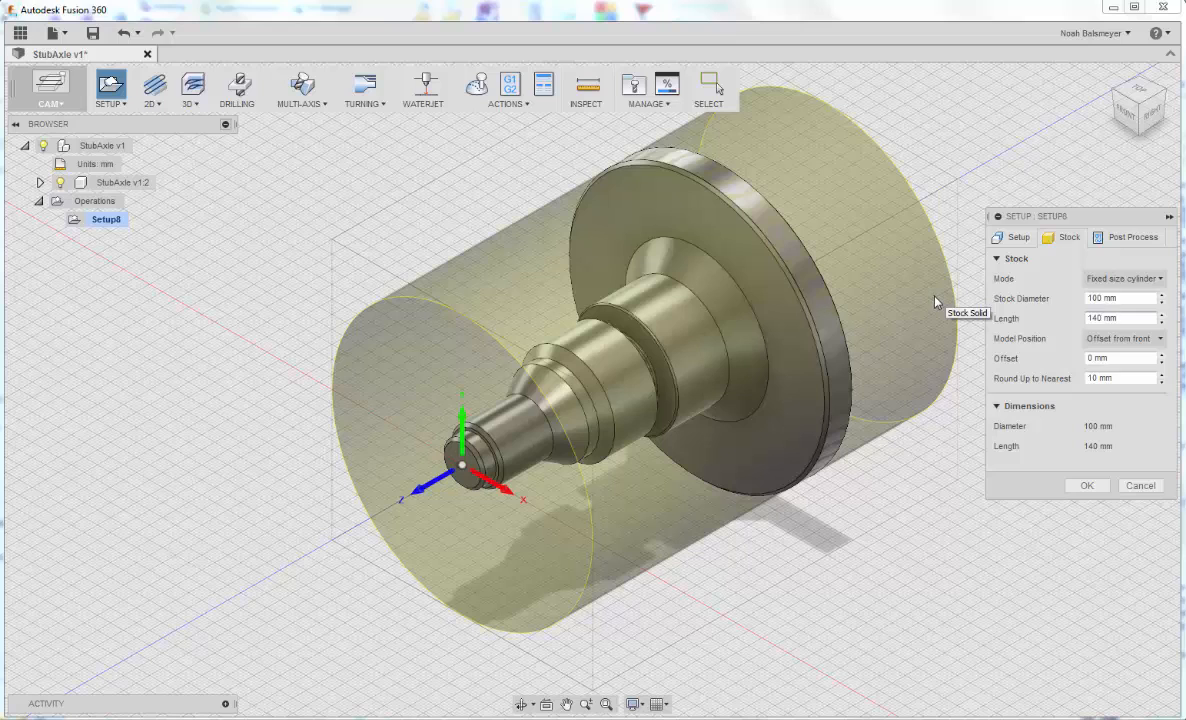
mouse_move(1052, 390)
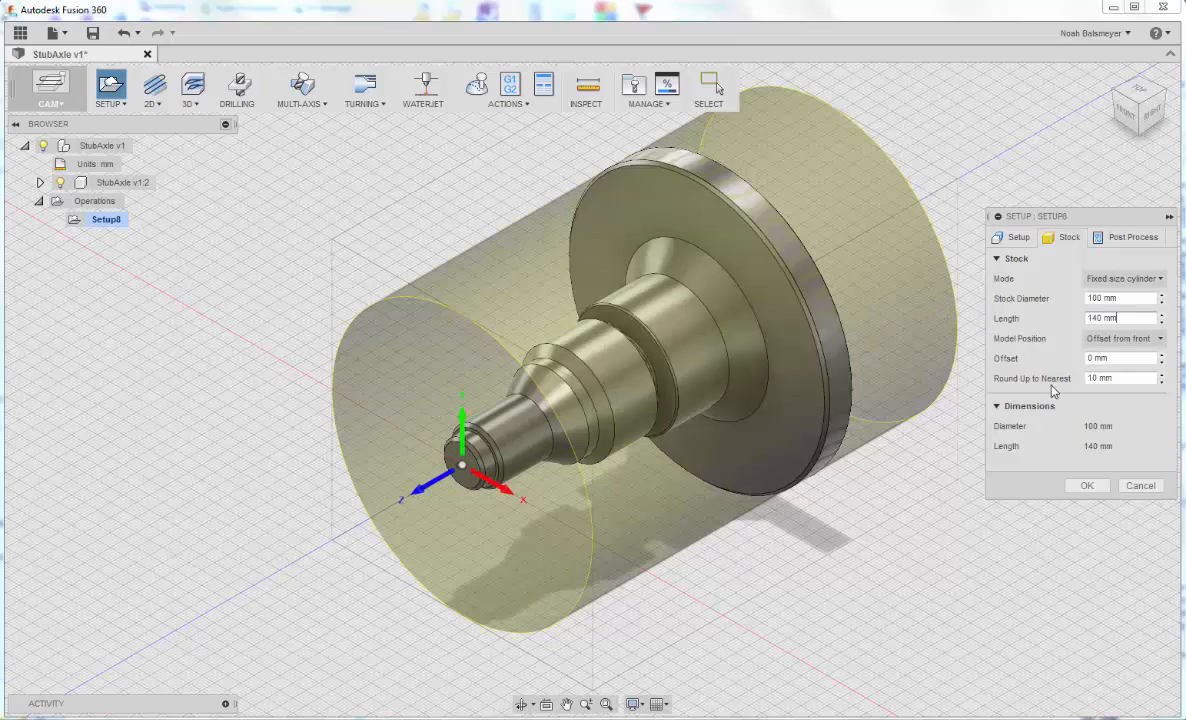
mouse_move(1060, 412)
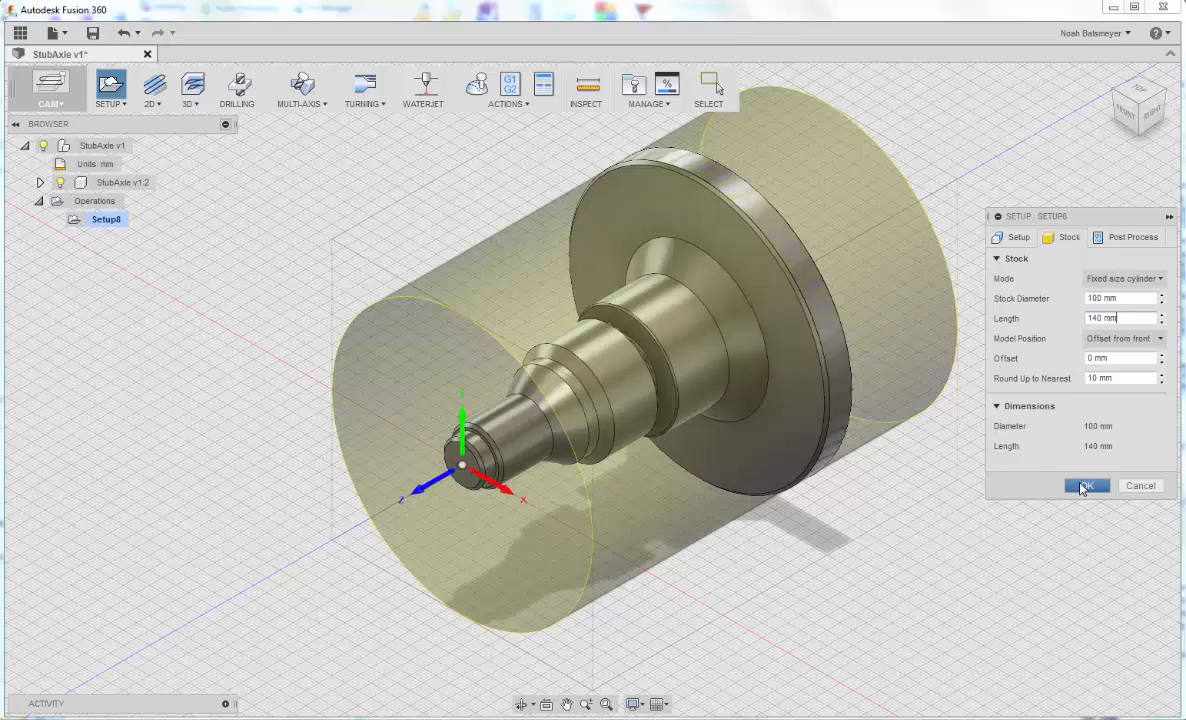
click(1086, 486)
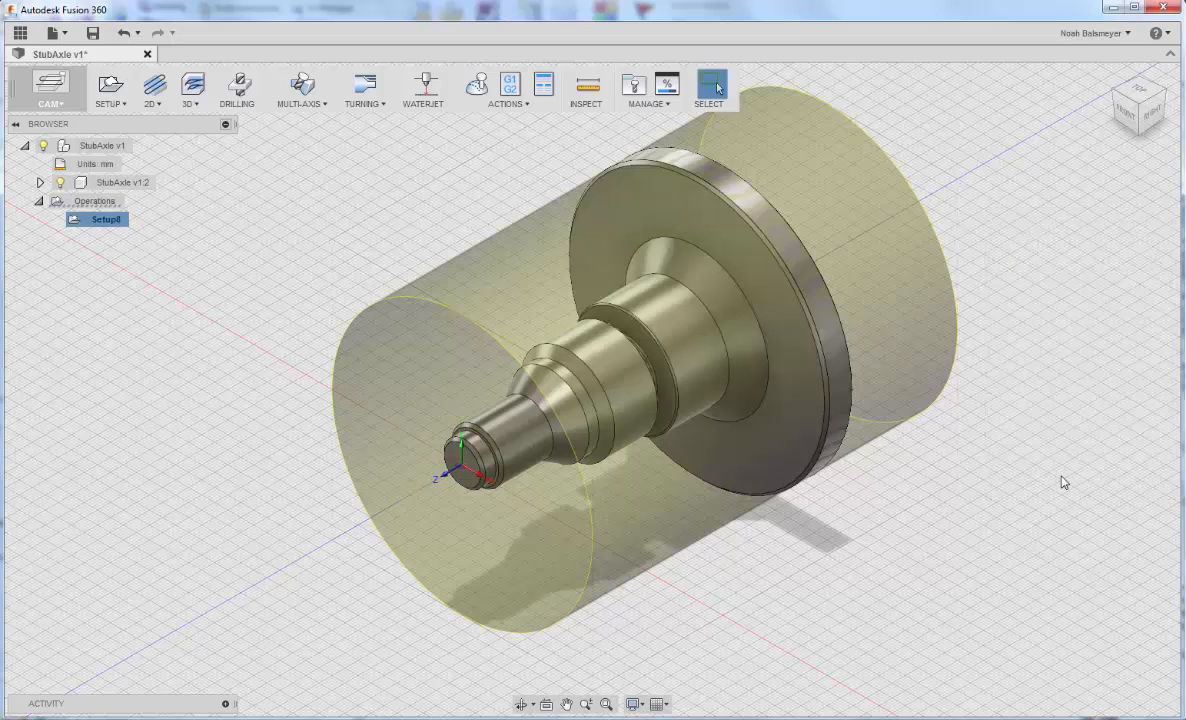
mouse_move(1072, 486)
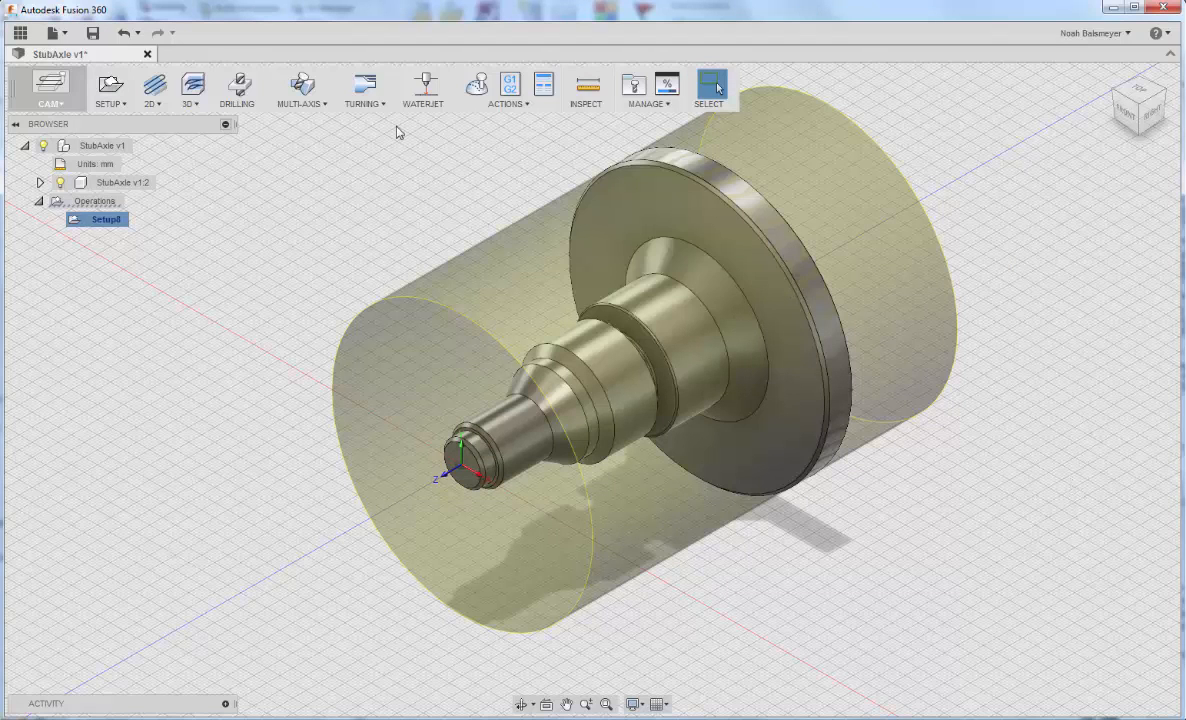
Start a Turning Face operation from the TURNING menu.
click(364, 90)
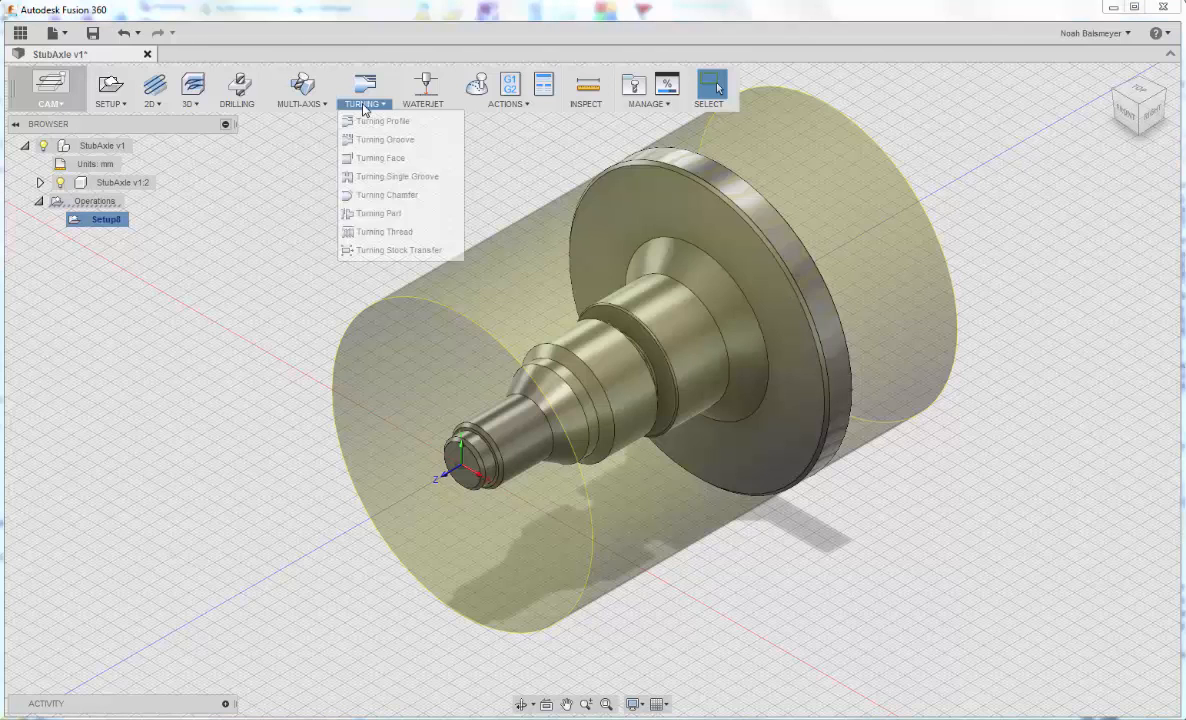
click(380, 158)
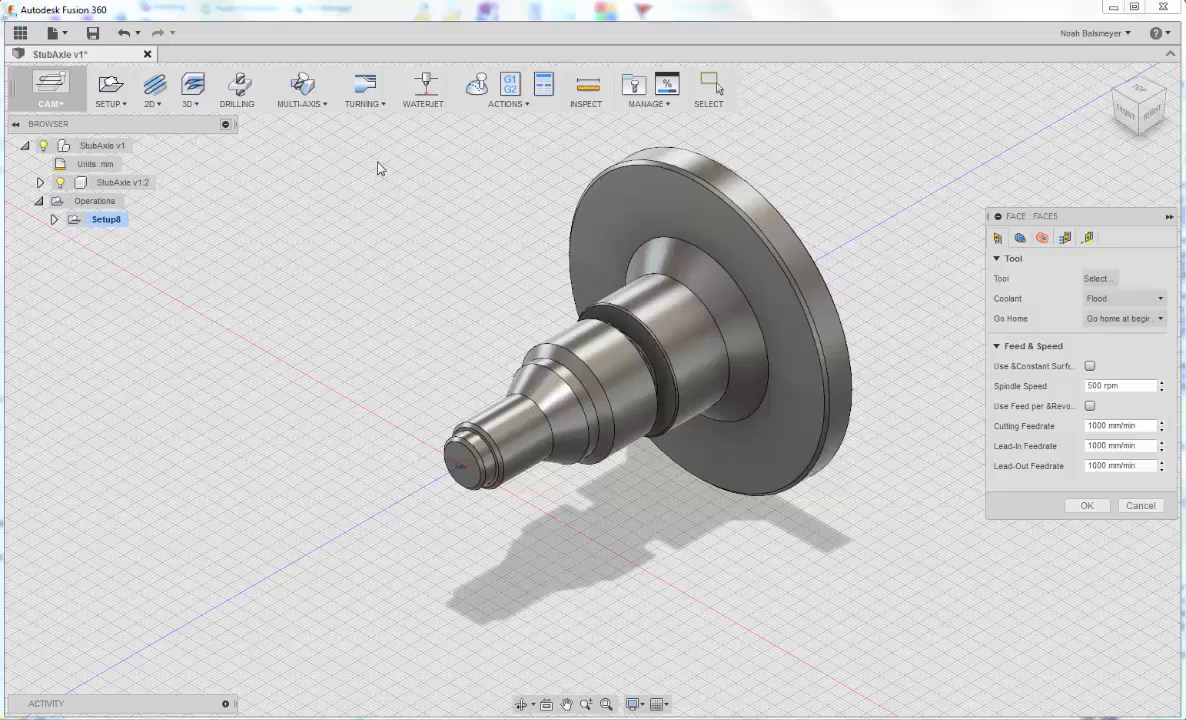
mouse_move(1044, 238)
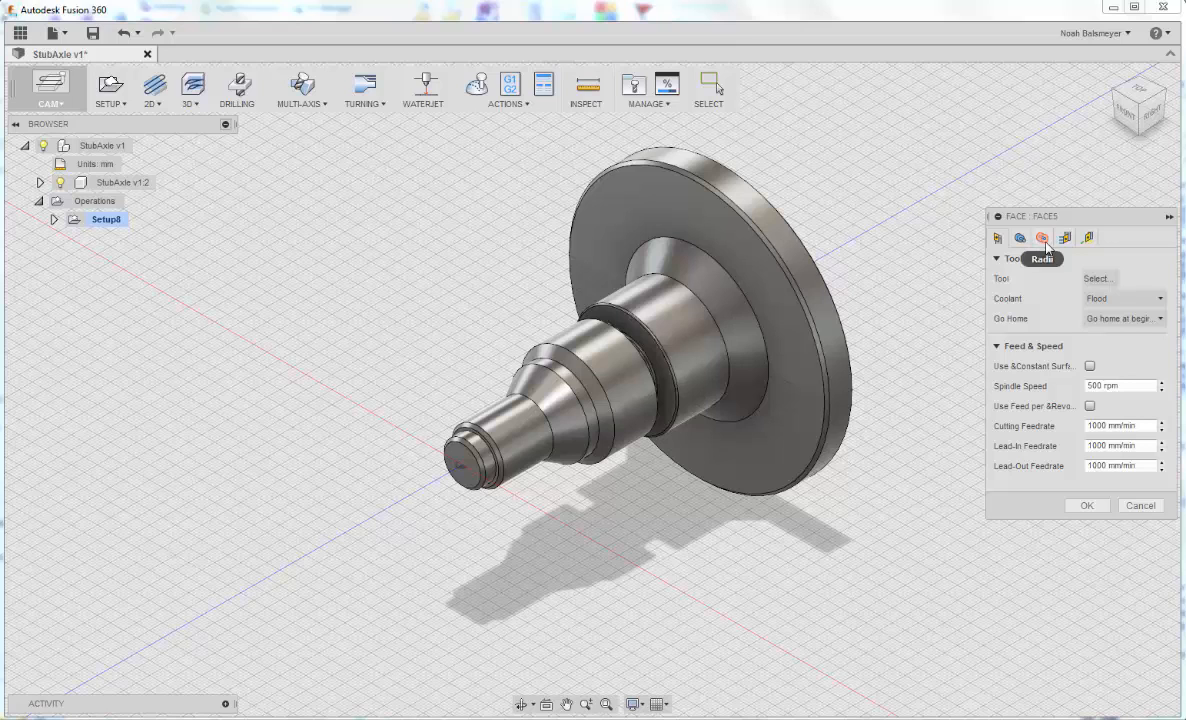
Select tool #1 general turning (CNMT 1208) for the face operation.
click(1098, 278)
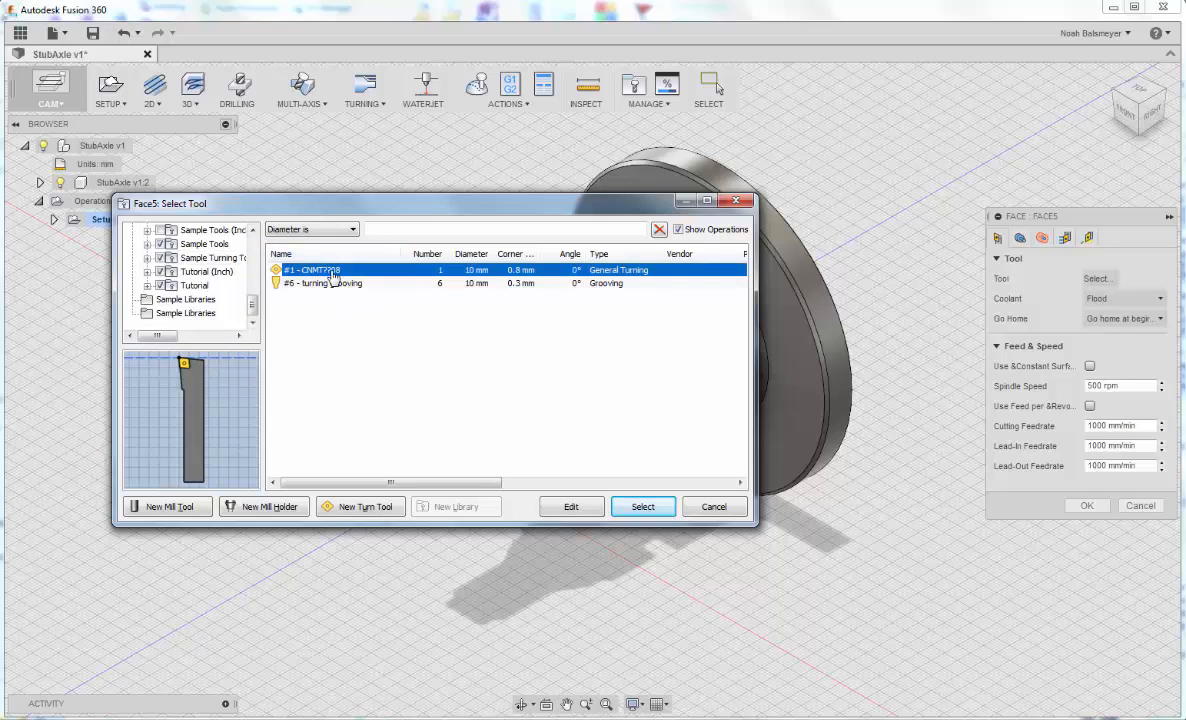
mouse_move(376, 282)
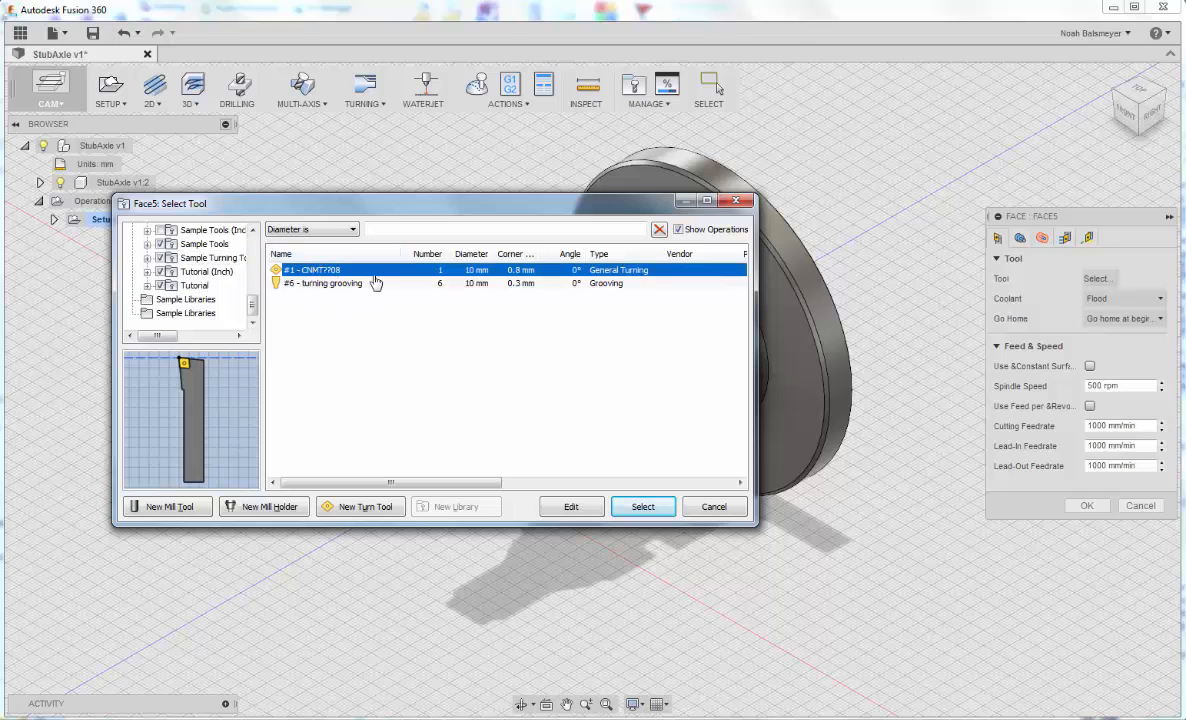
click(642, 506)
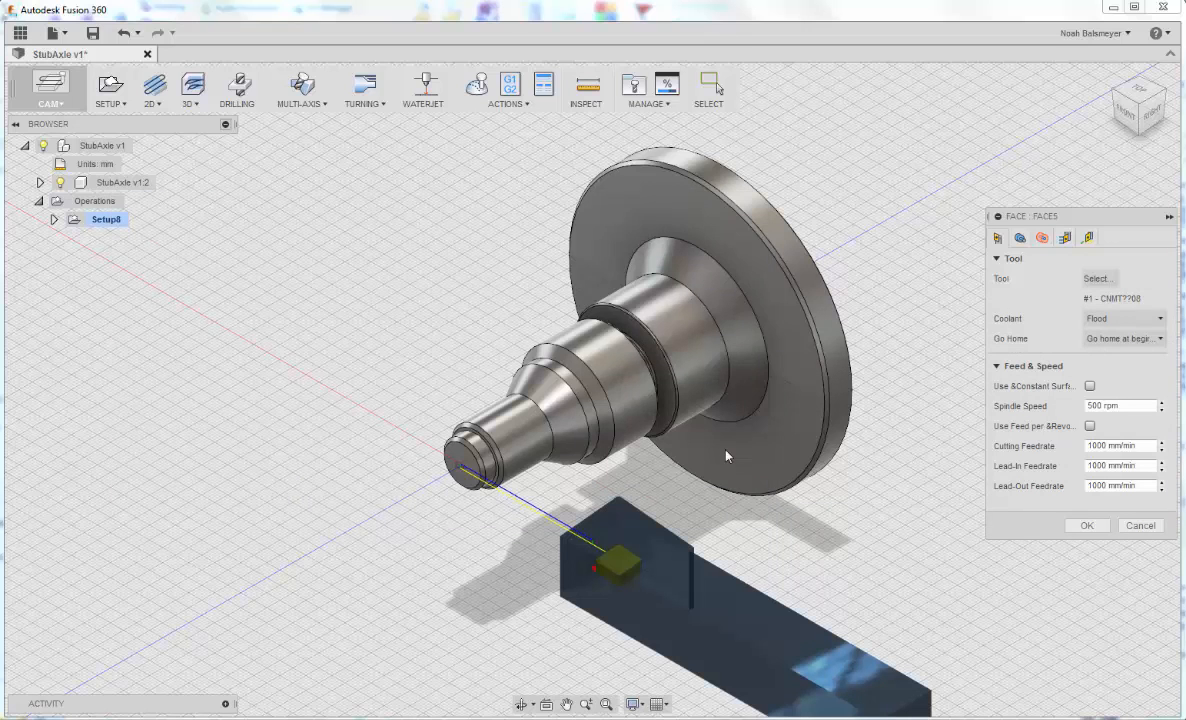
mouse_move(818, 418)
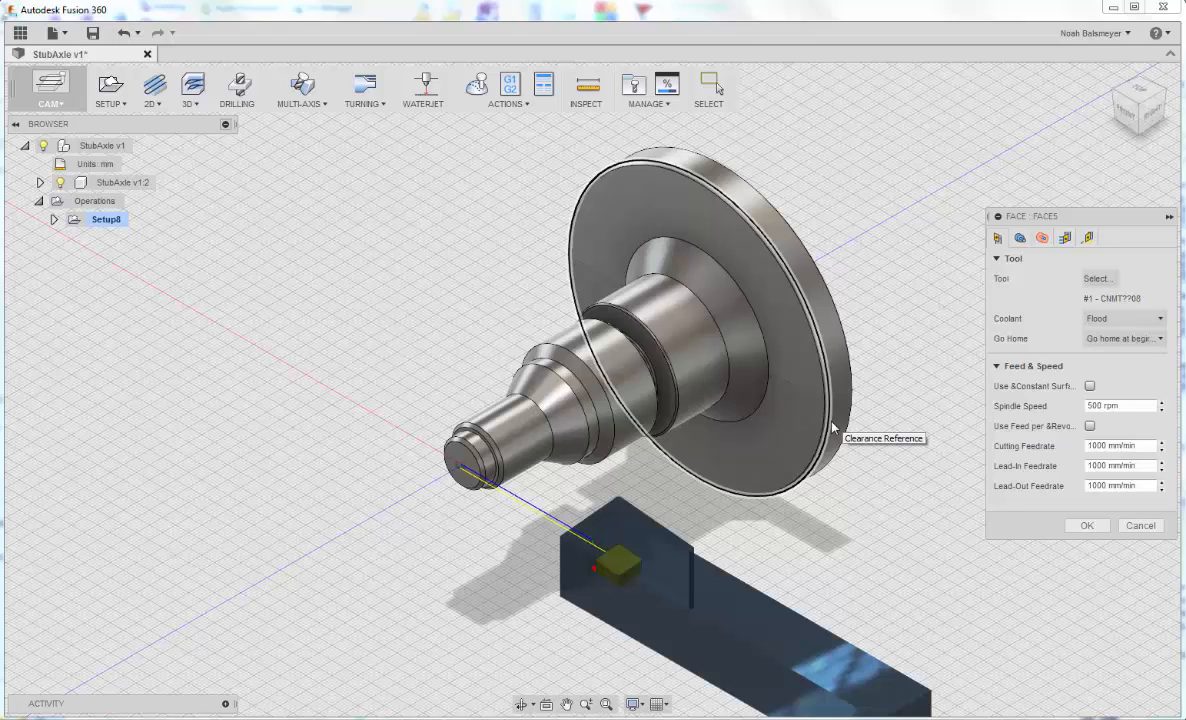
mouse_move(838, 424)
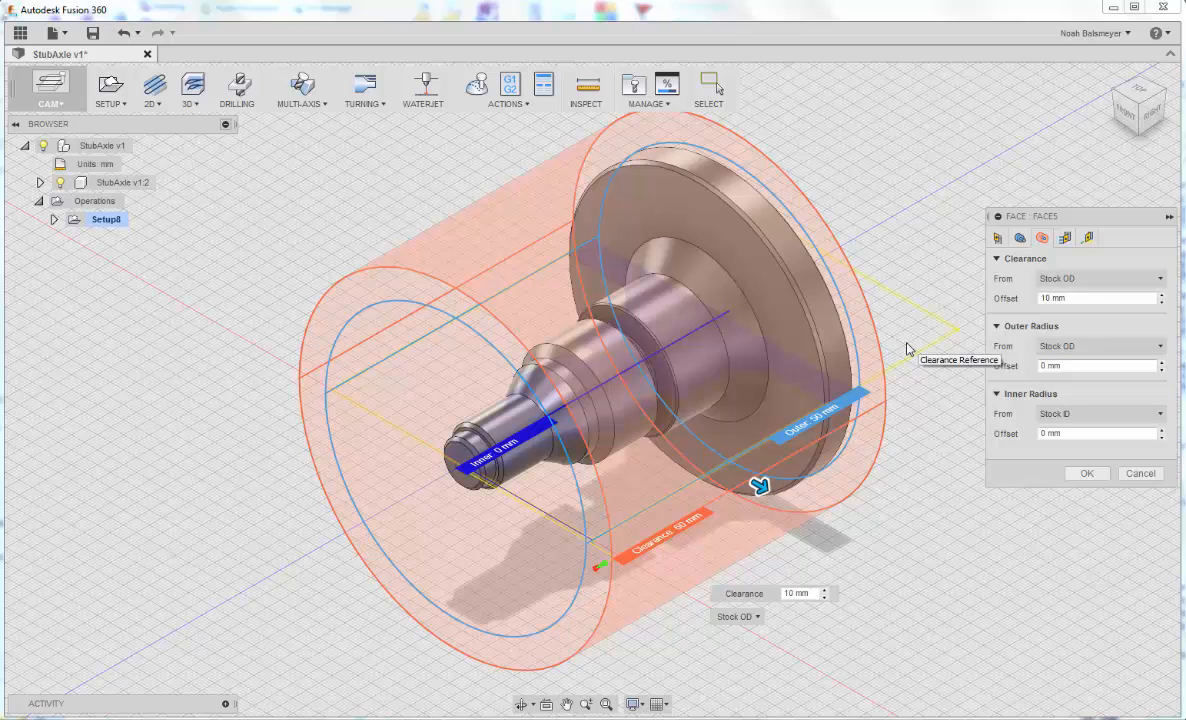
mouse_move(912, 352)
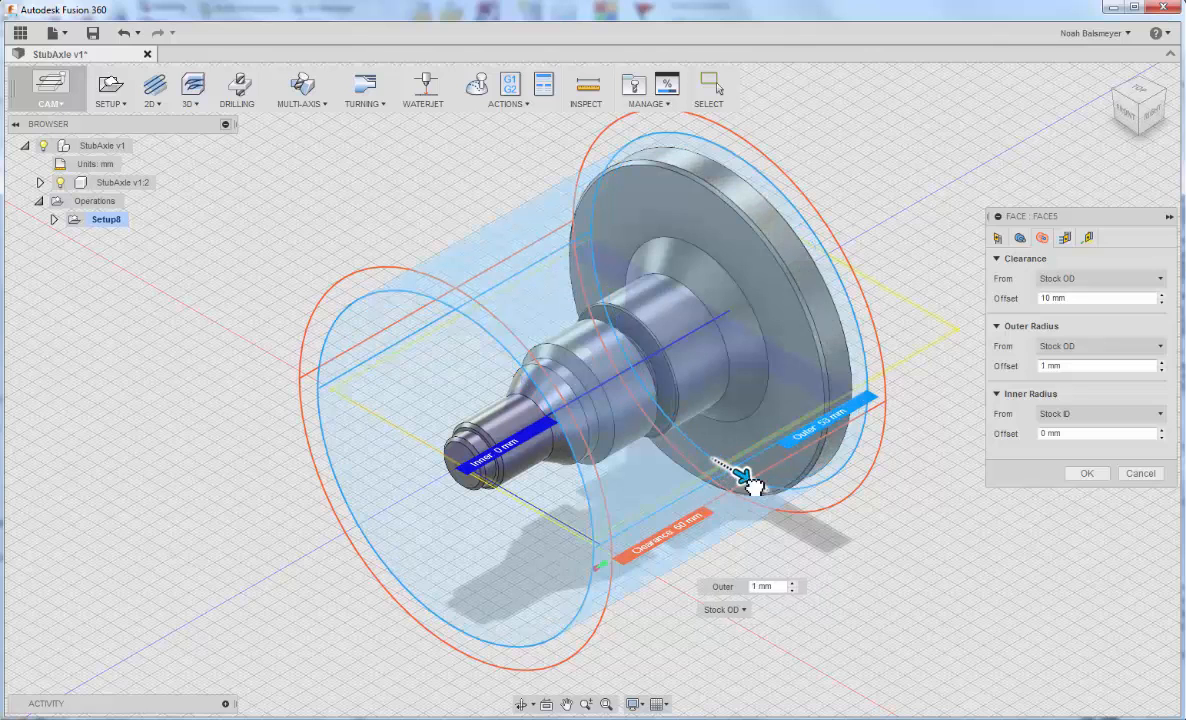
Set the outer radius offset to -5 mm and generate the Face1 toolpath.
drag(744, 476, 720, 470)
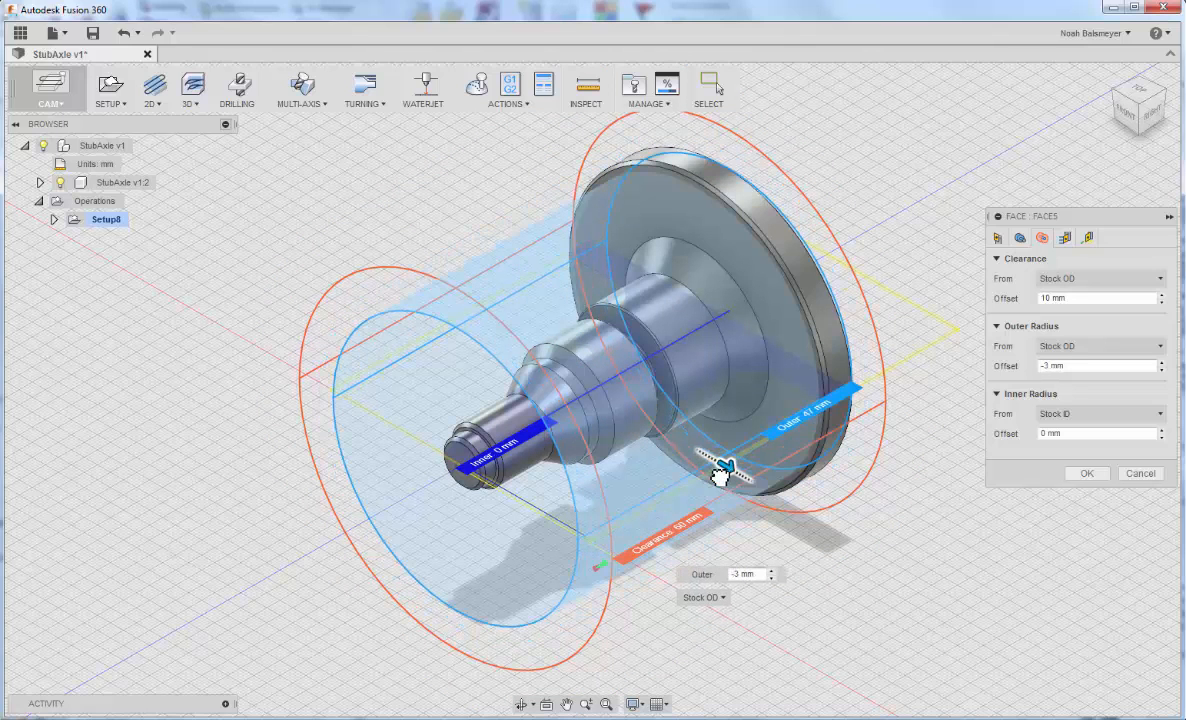
text(-5 mm)
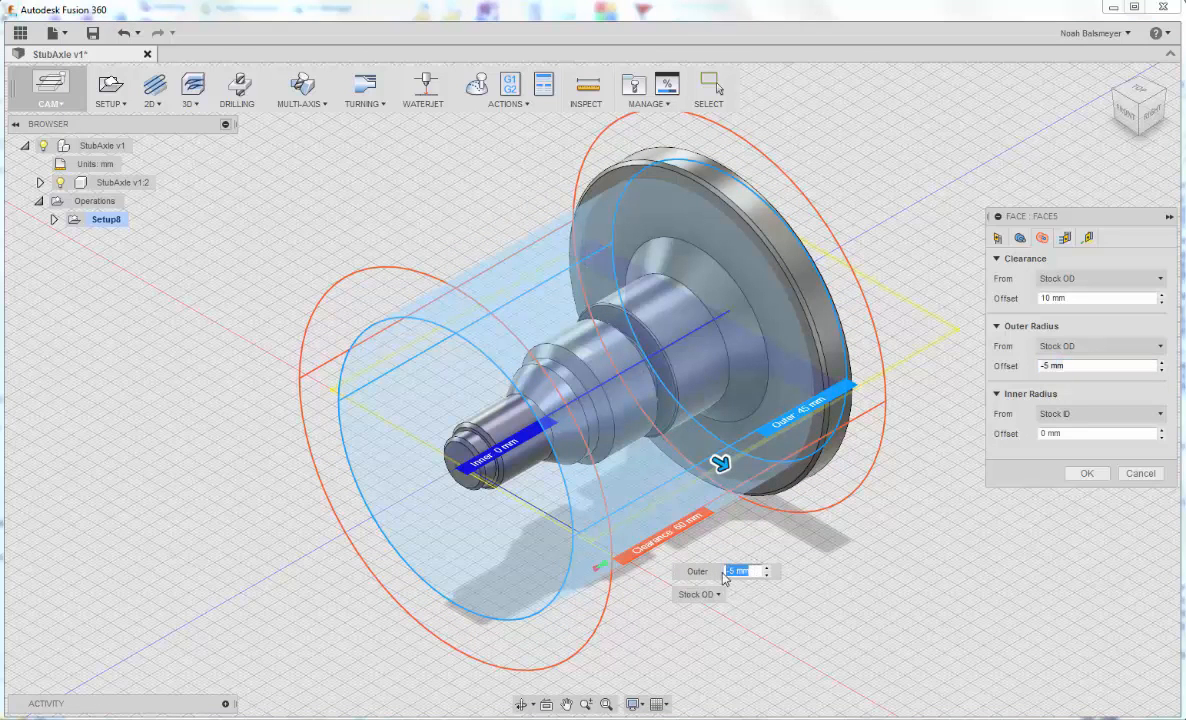
click(1088, 472)
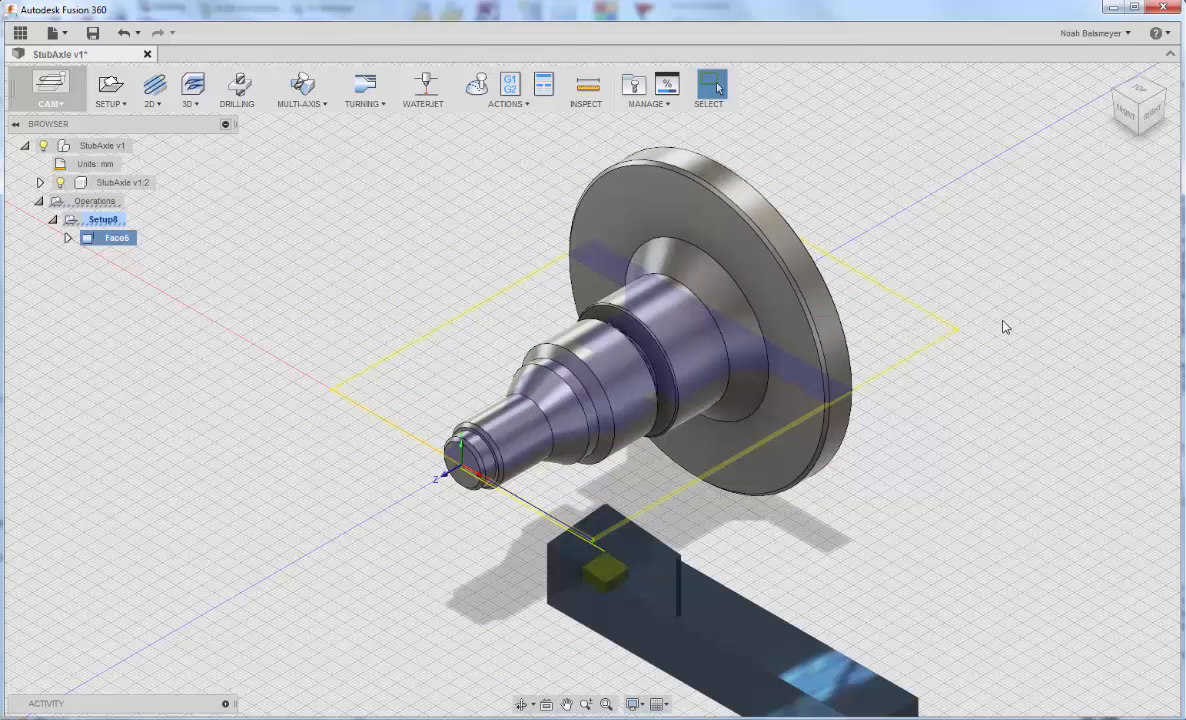
mouse_move(1012, 324)
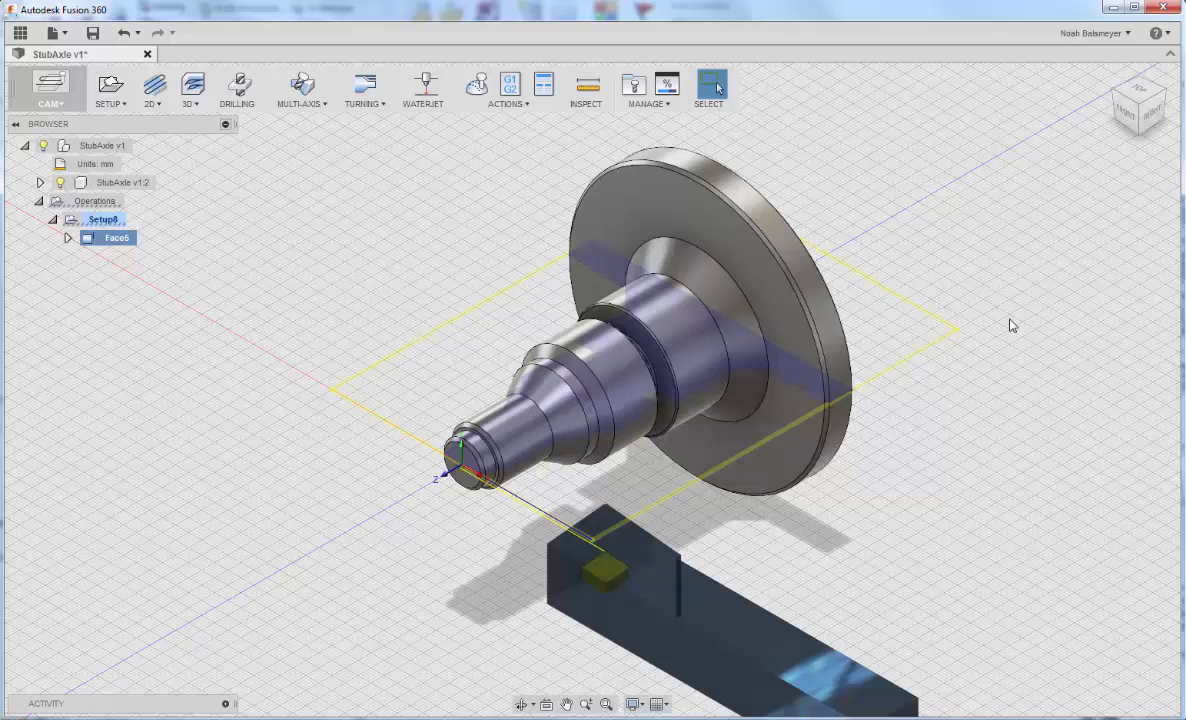
mouse_move(568, 22)
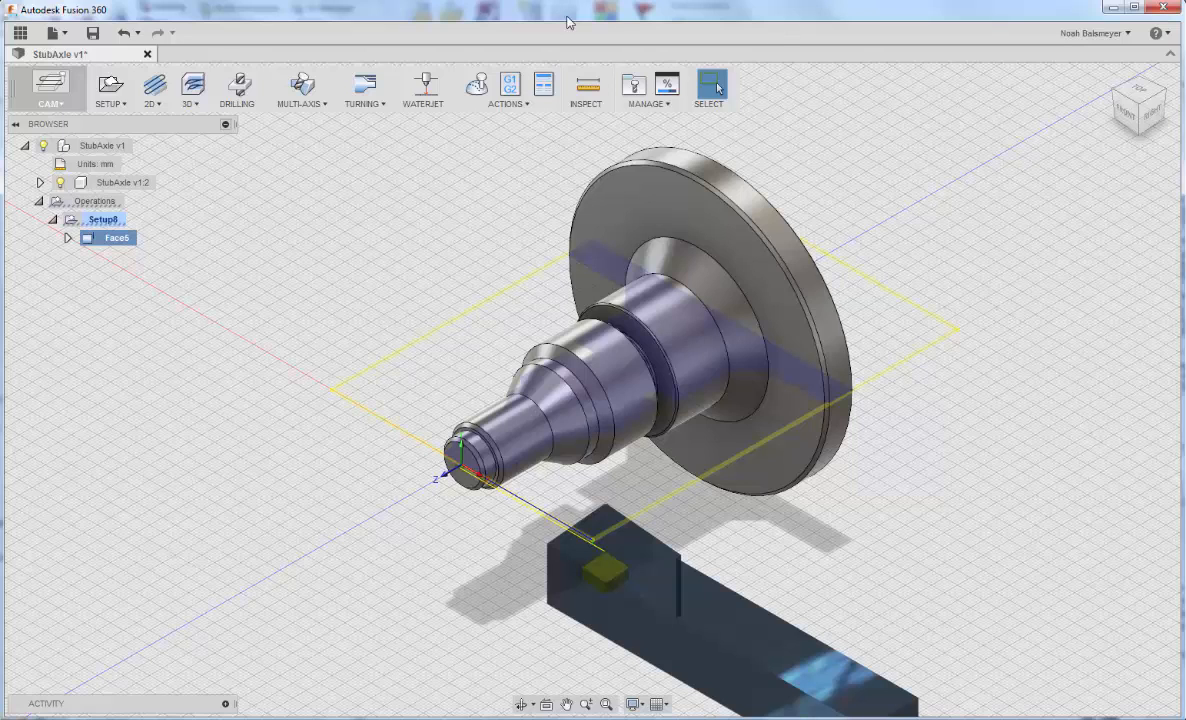
Start a Turning Profile operation for outside profiling along the shaft.
click(364, 90)
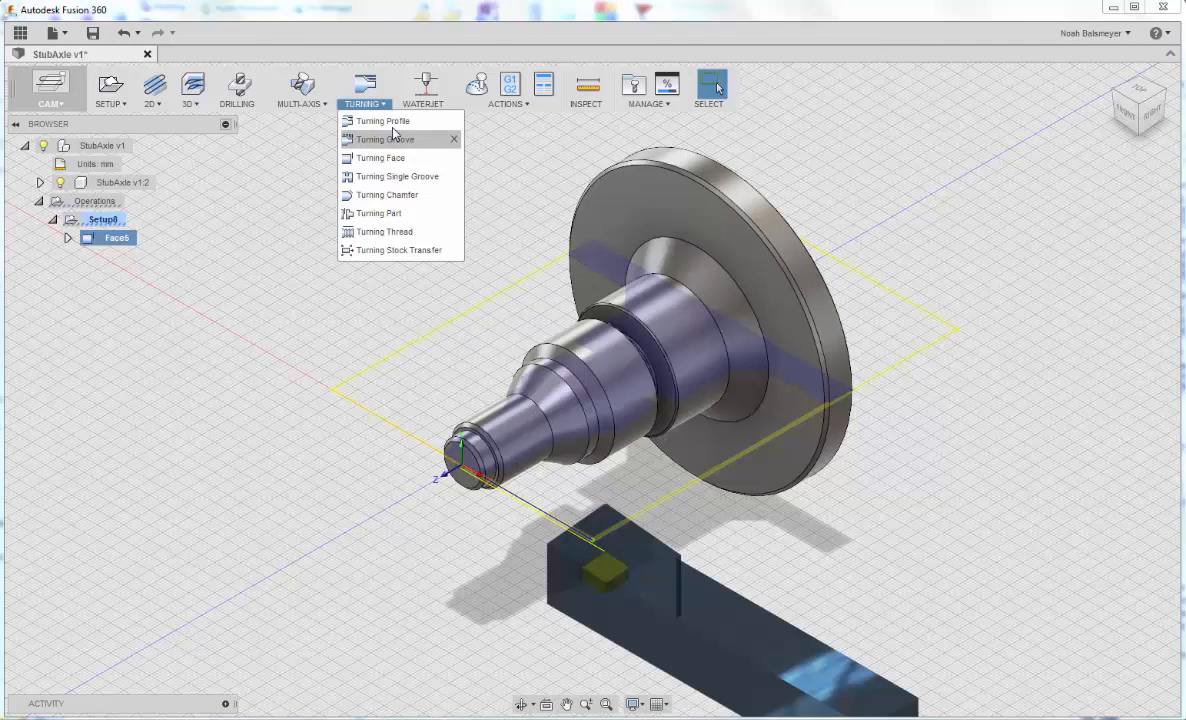
click(382, 120)
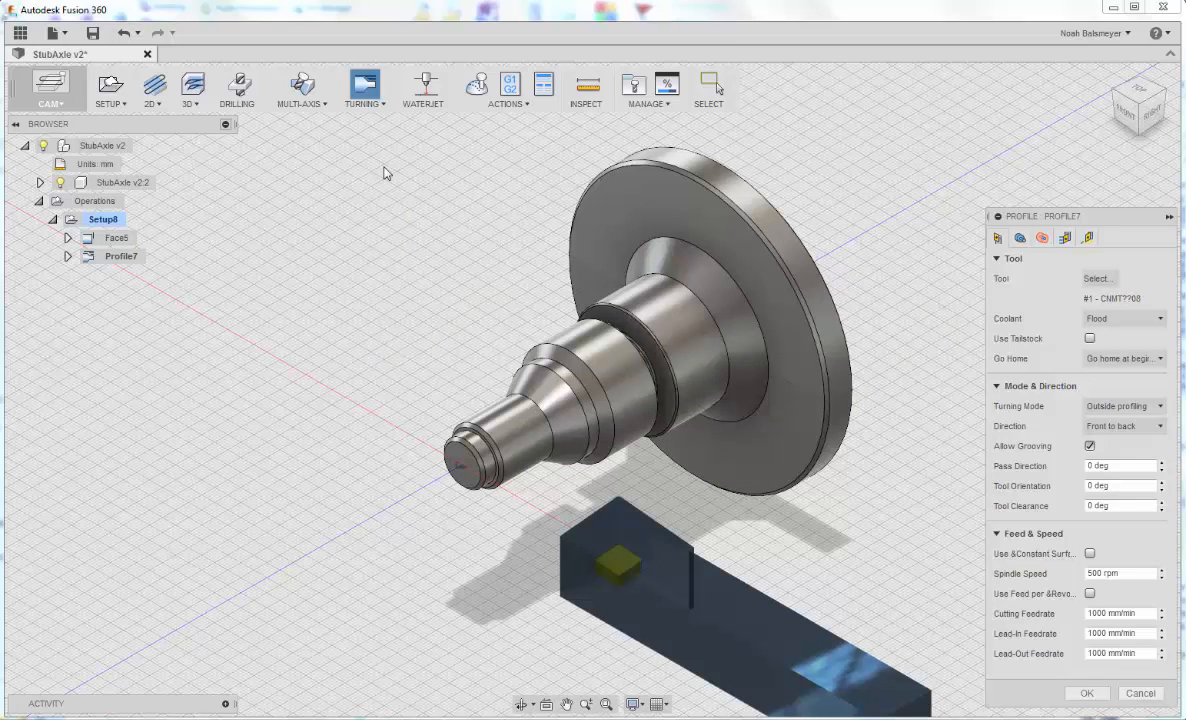
mouse_move(1104, 716)
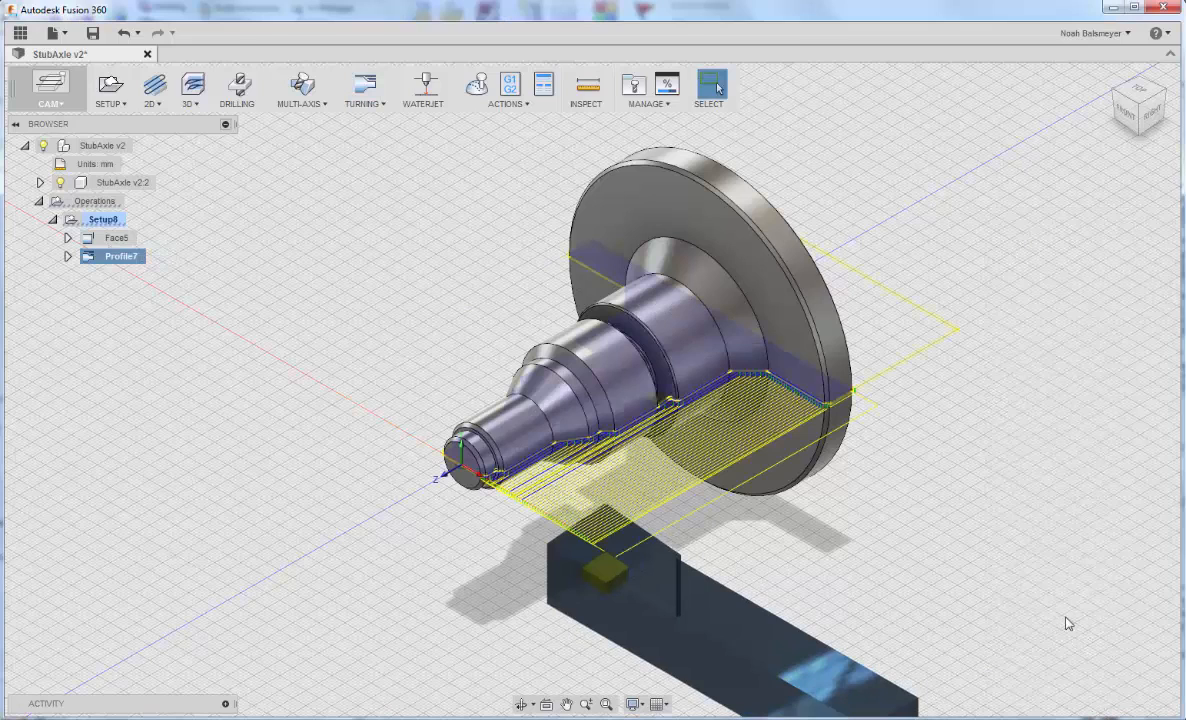
mouse_move(1032, 502)
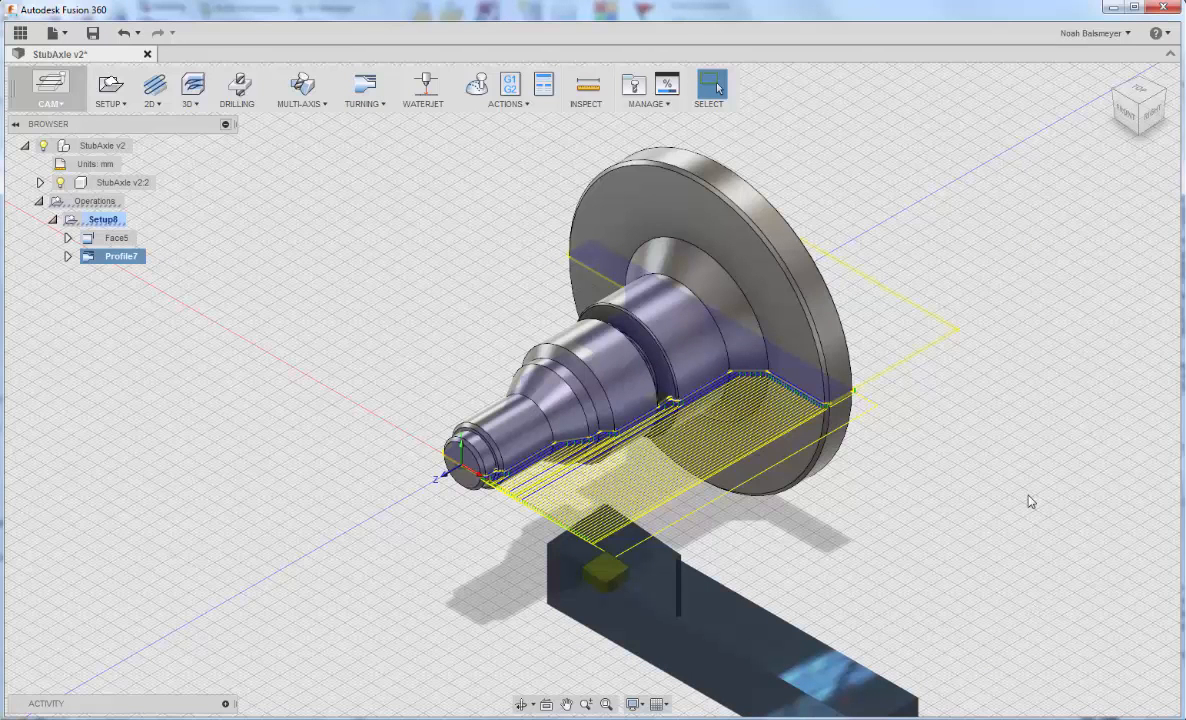
mouse_move(670, 412)
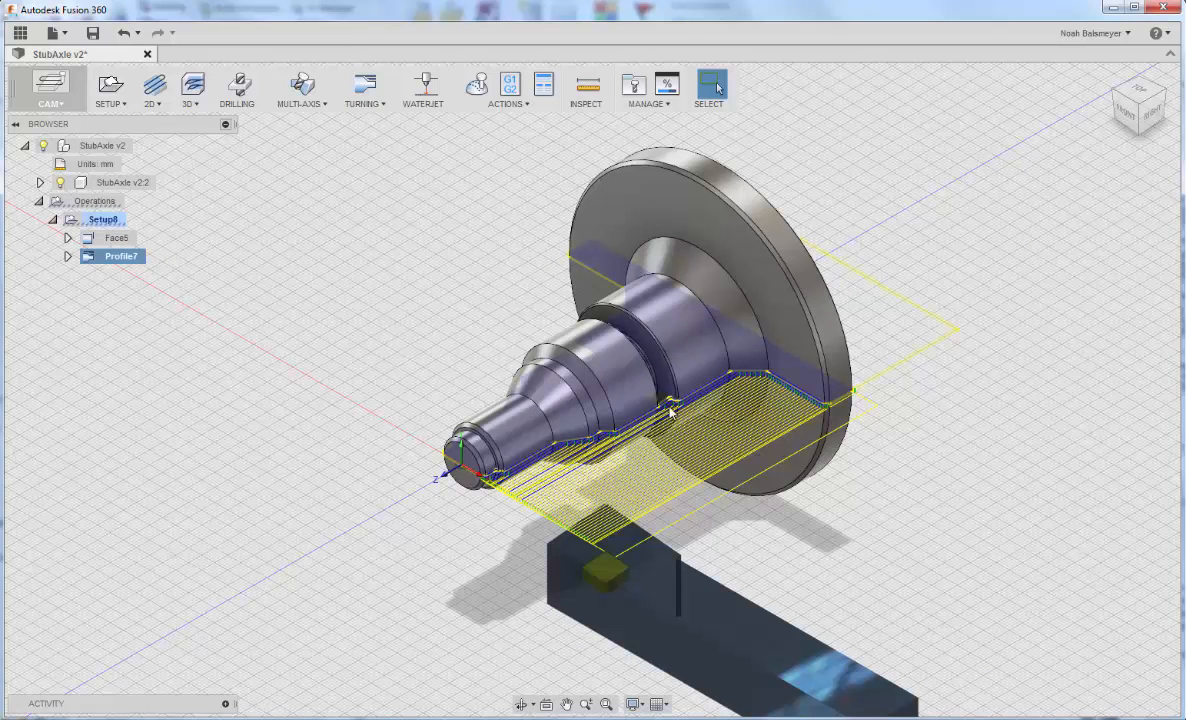
mouse_move(668, 410)
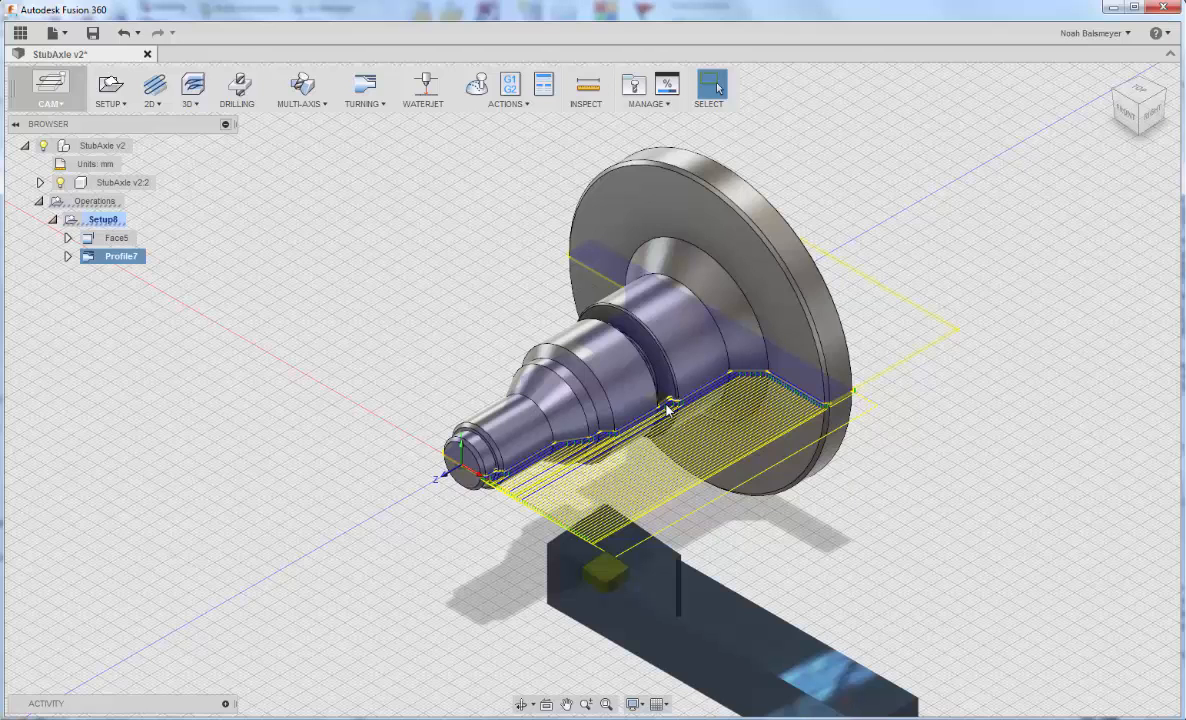
mouse_move(682, 414)
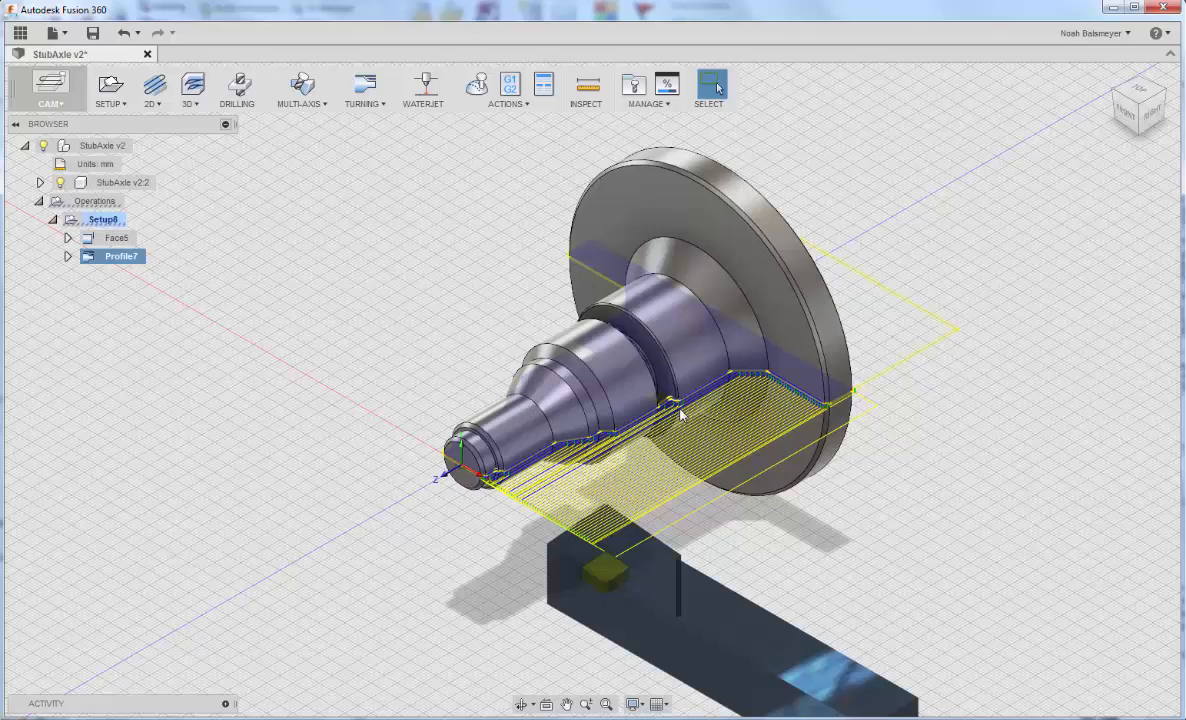
mouse_move(704, 420)
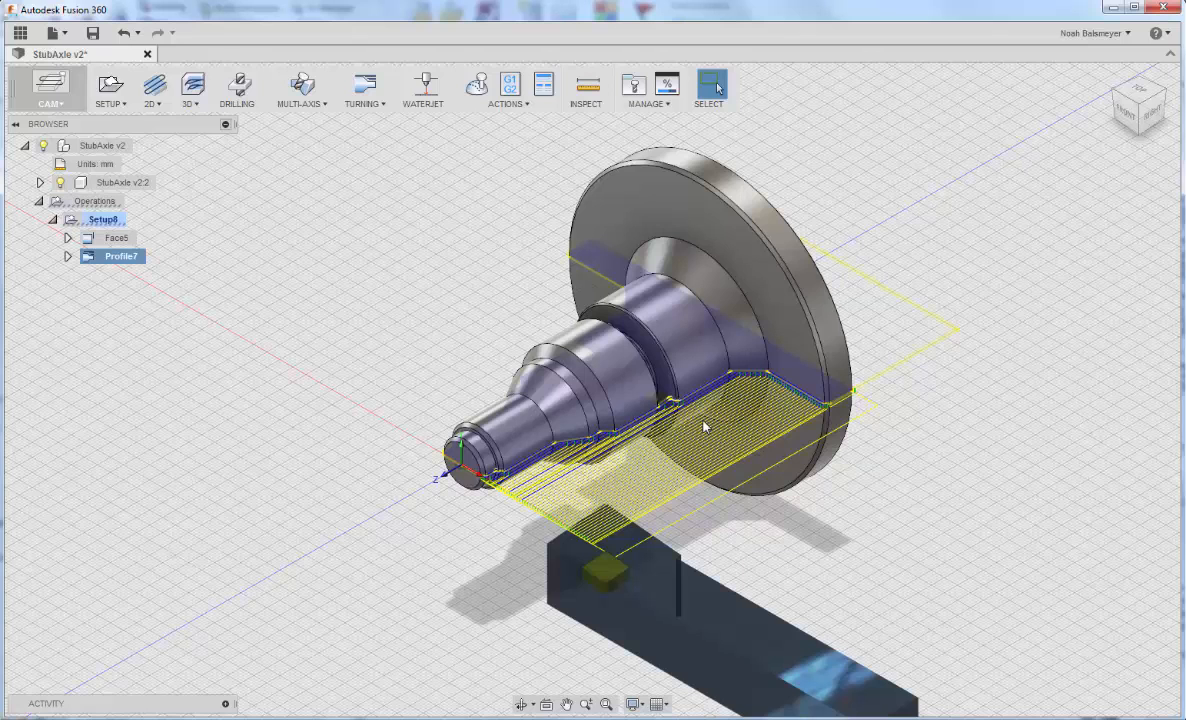
Start a Turning Groove operation and assign the #6 turning grooving tool.
click(364, 90)
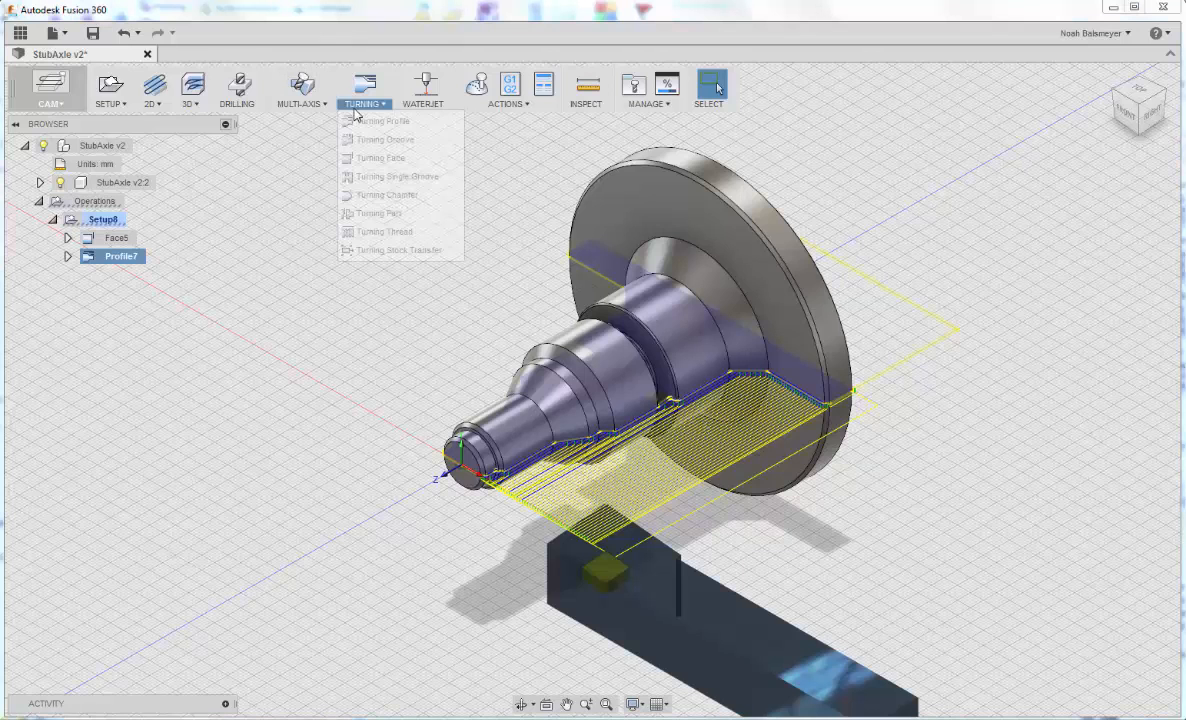
click(384, 140)
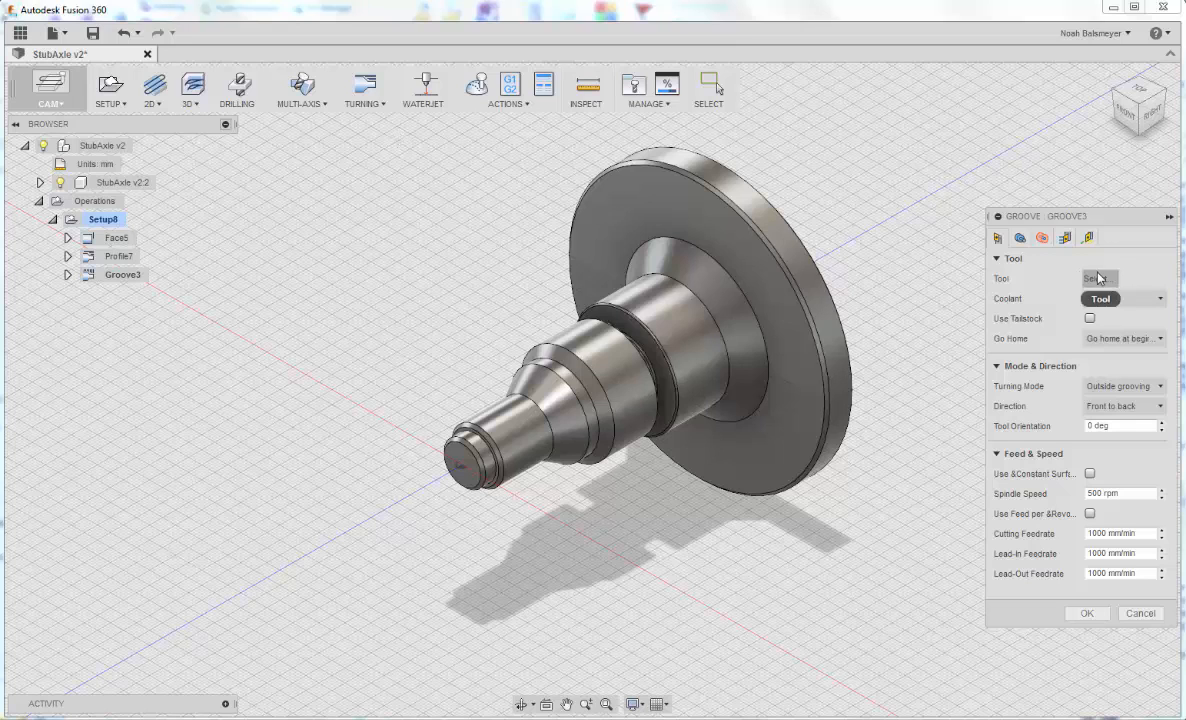
click(1100, 278)
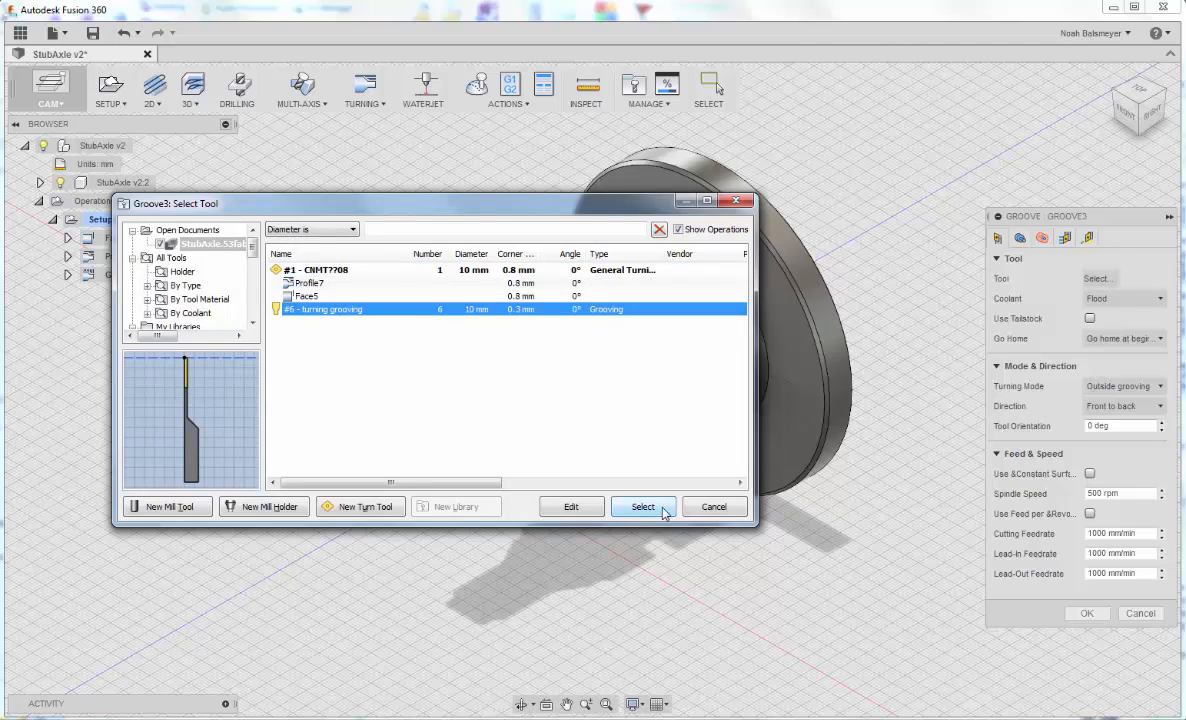
click(642, 506)
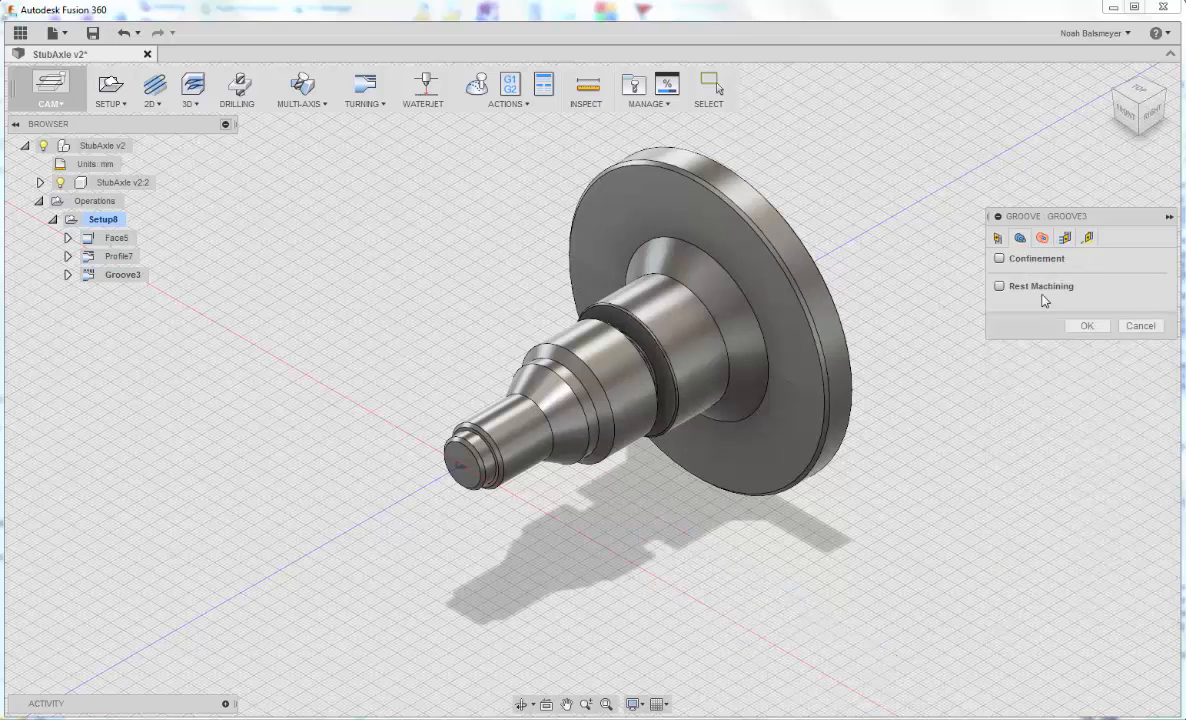
Confine the groove to the two groove edges, enable rest machining, and generate Groove1.
click(1000, 258)
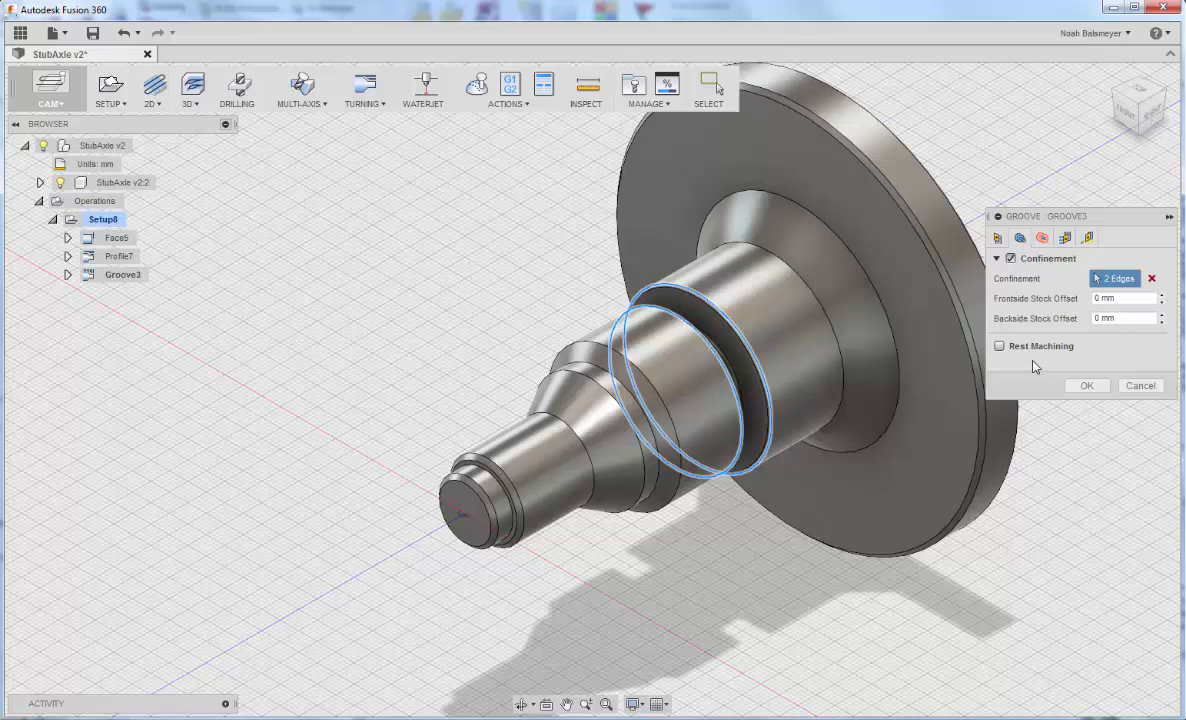
click(998, 344)
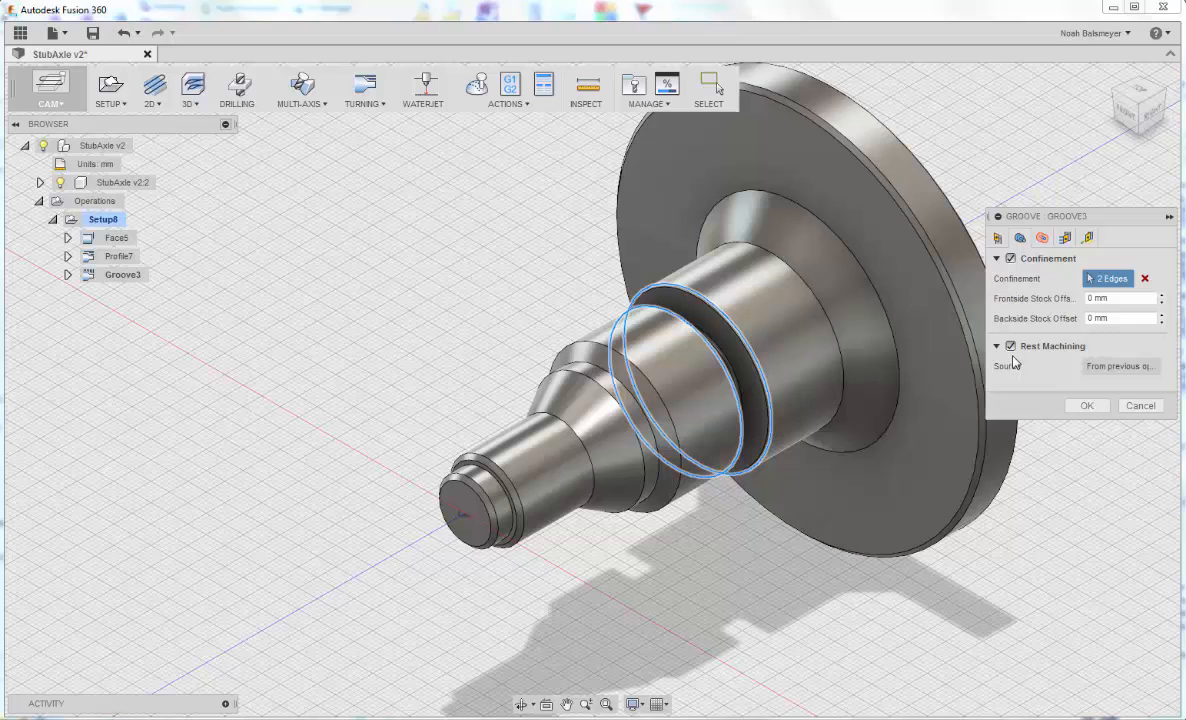
mouse_move(1036, 404)
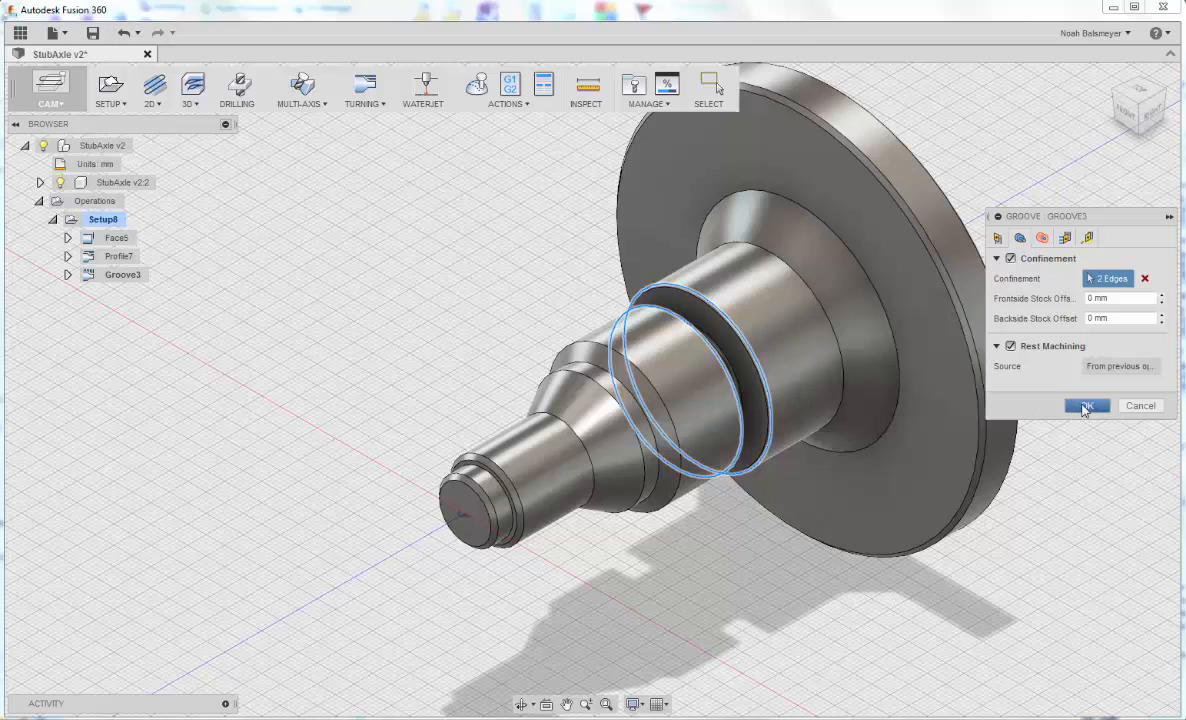
click(1088, 404)
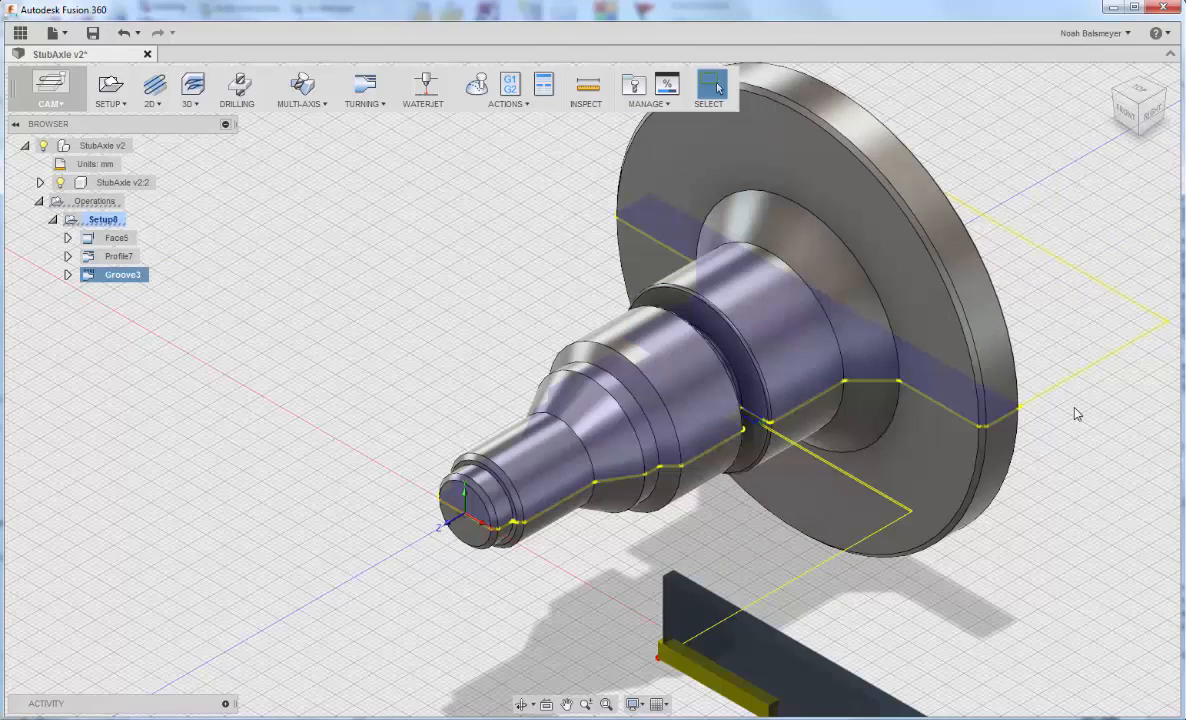
mouse_move(1018, 392)
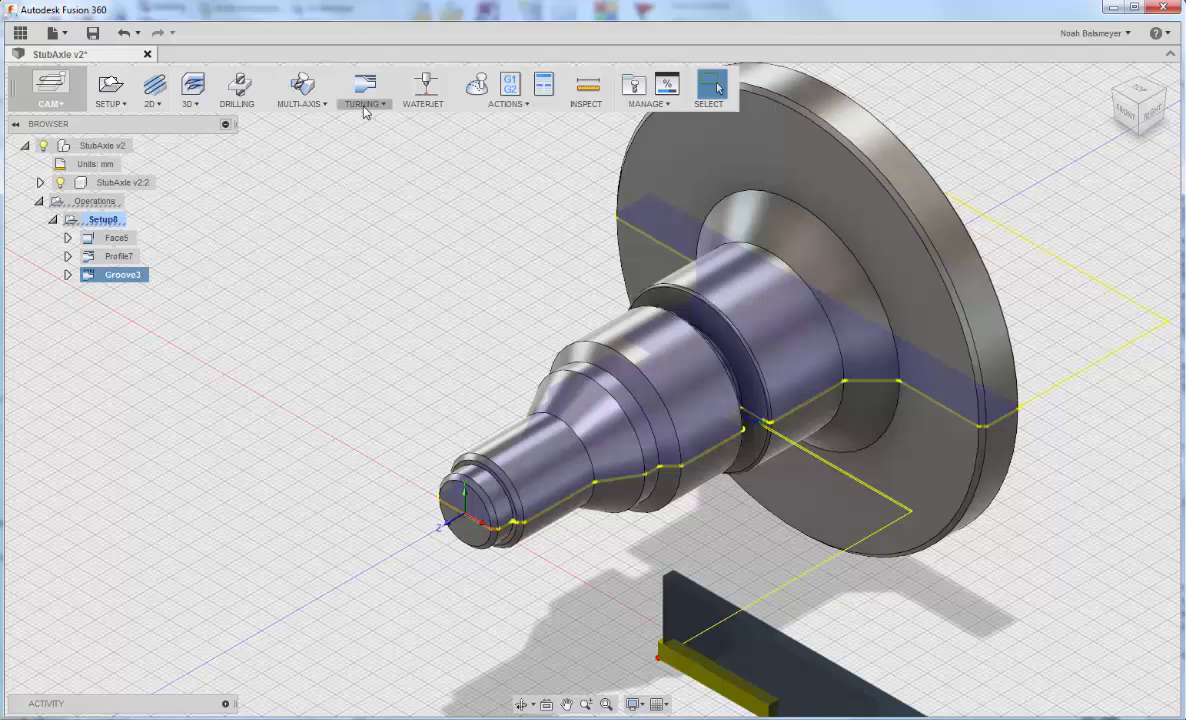
Add a Turning Part operation with the #6 grooving tool and select it to show its toolpath.
click(364, 88)
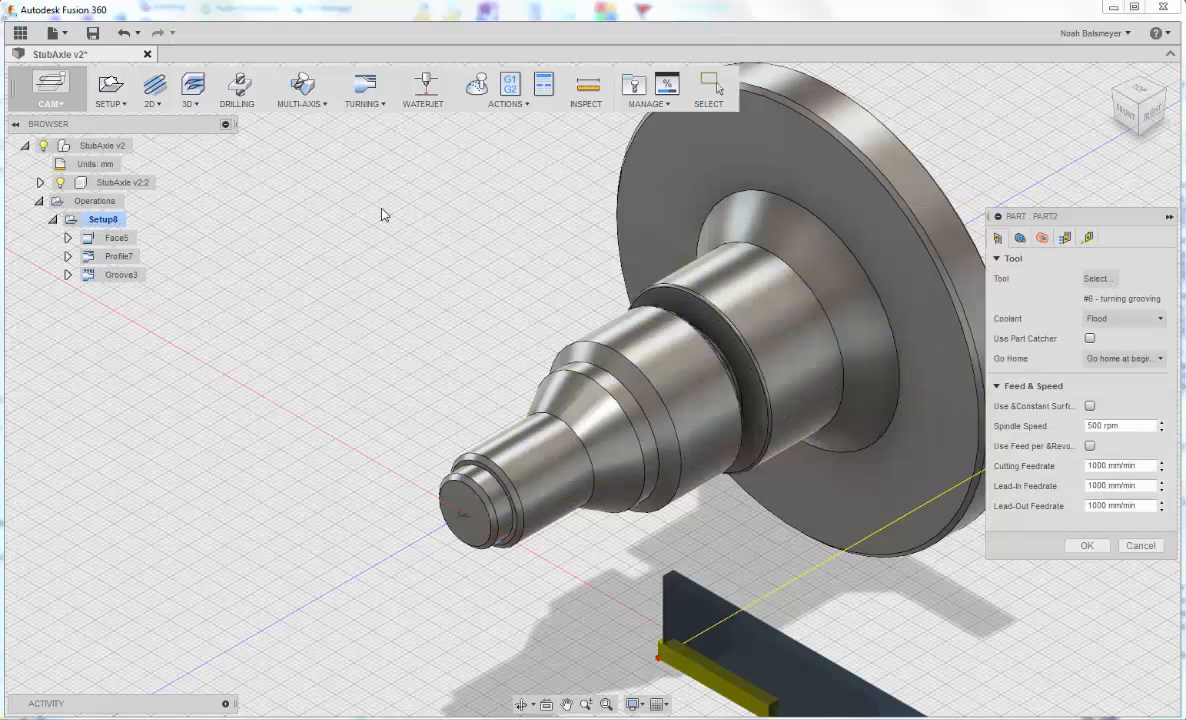
click(1088, 544)
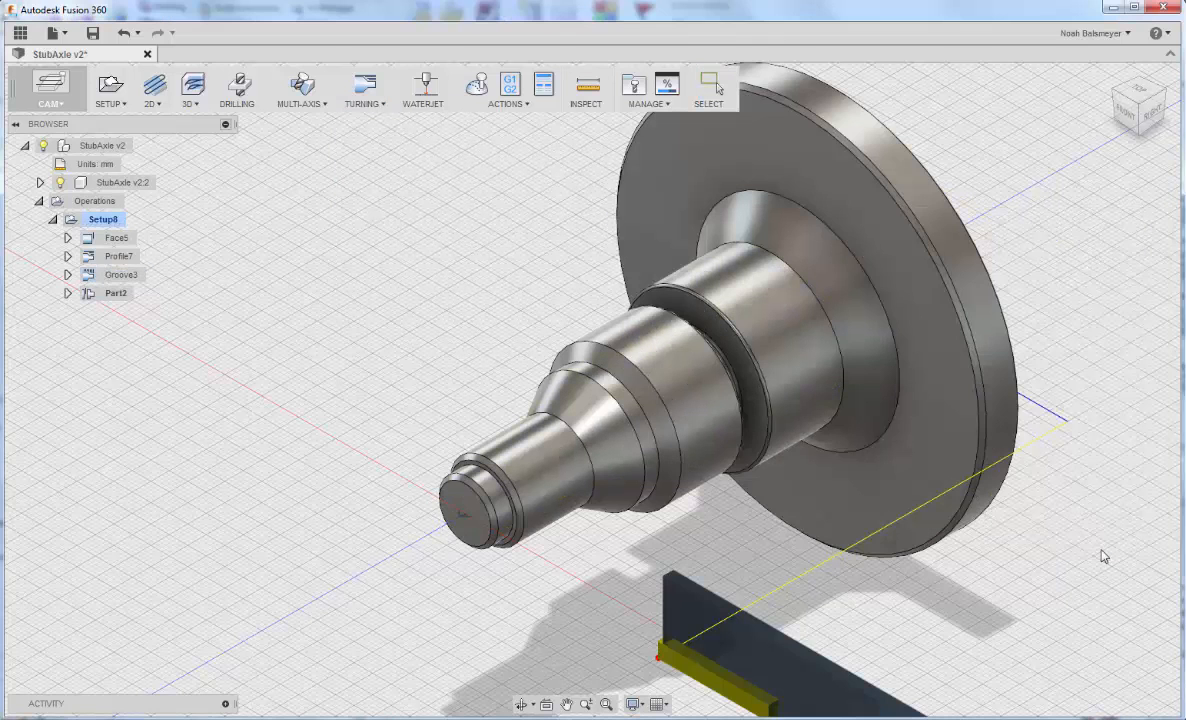
click(116, 292)
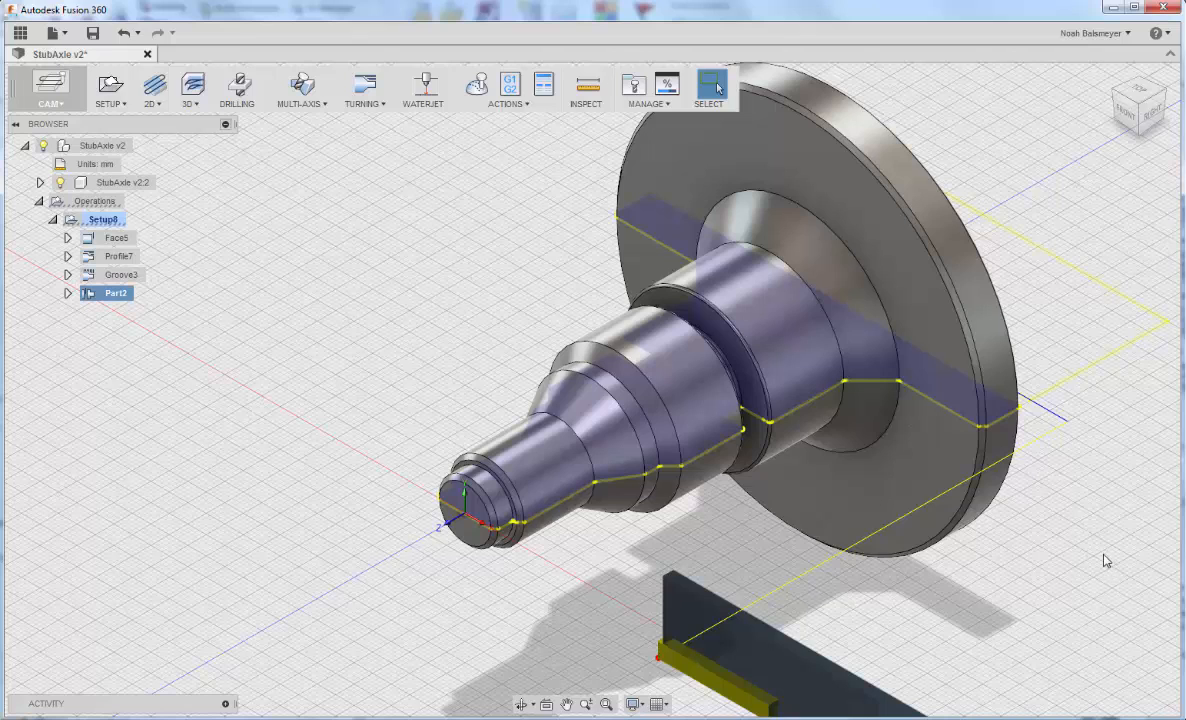
mouse_move(184, 276)
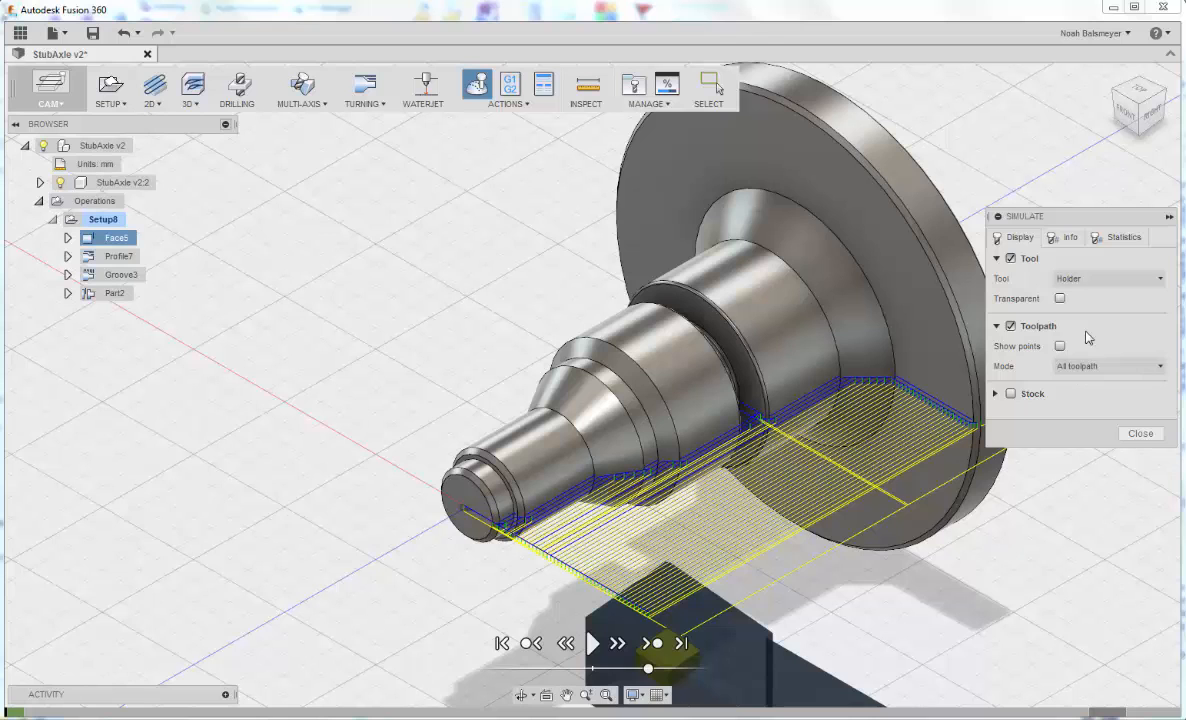
mouse_move(592, 644)
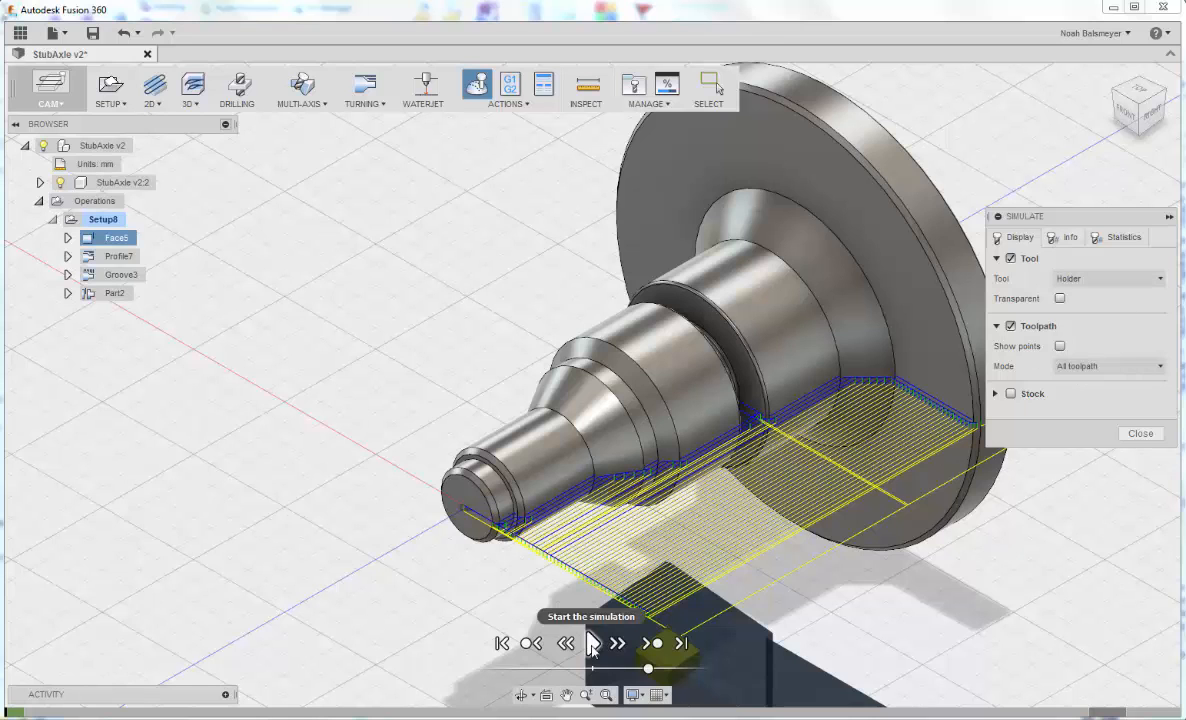
Play the toolpath simulation with stock removal shown, then close it.
click(592, 644)
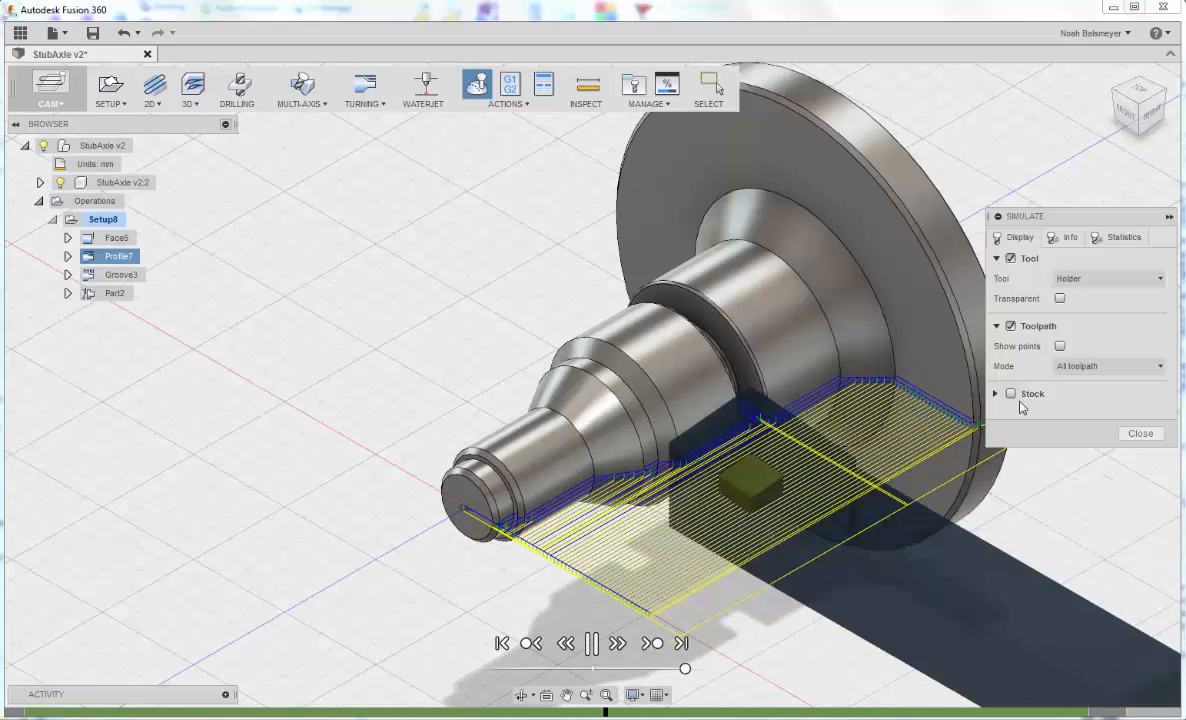
click(1012, 392)
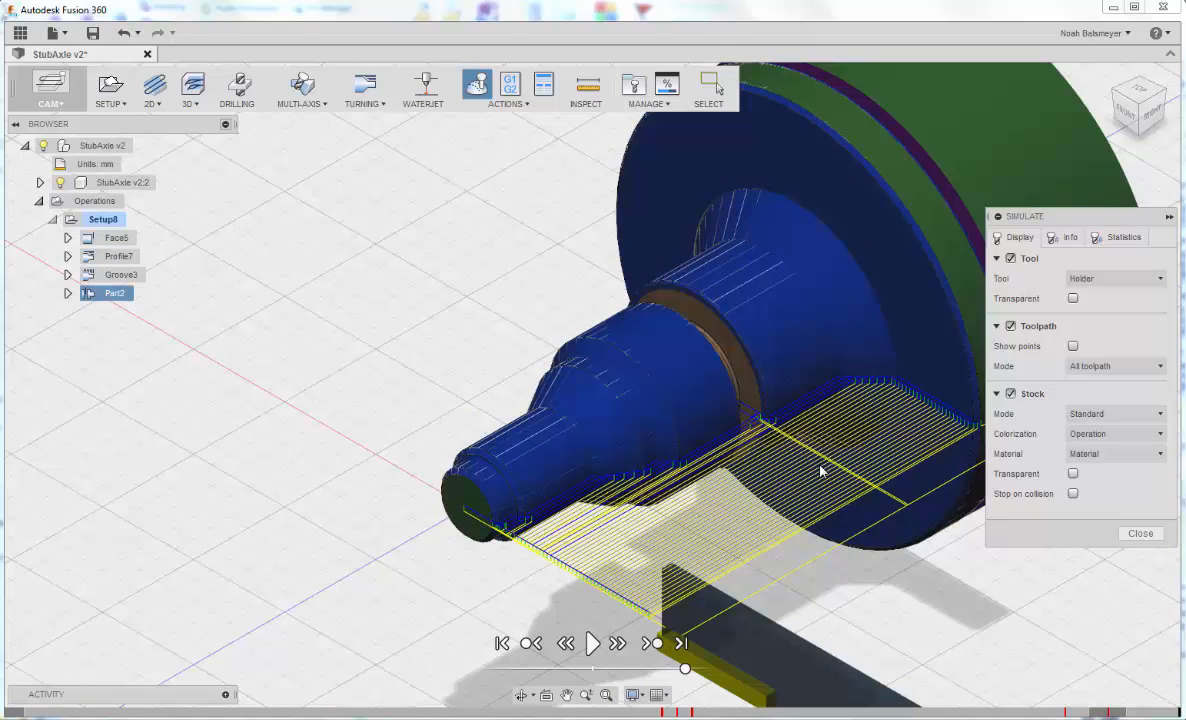
click(1140, 532)
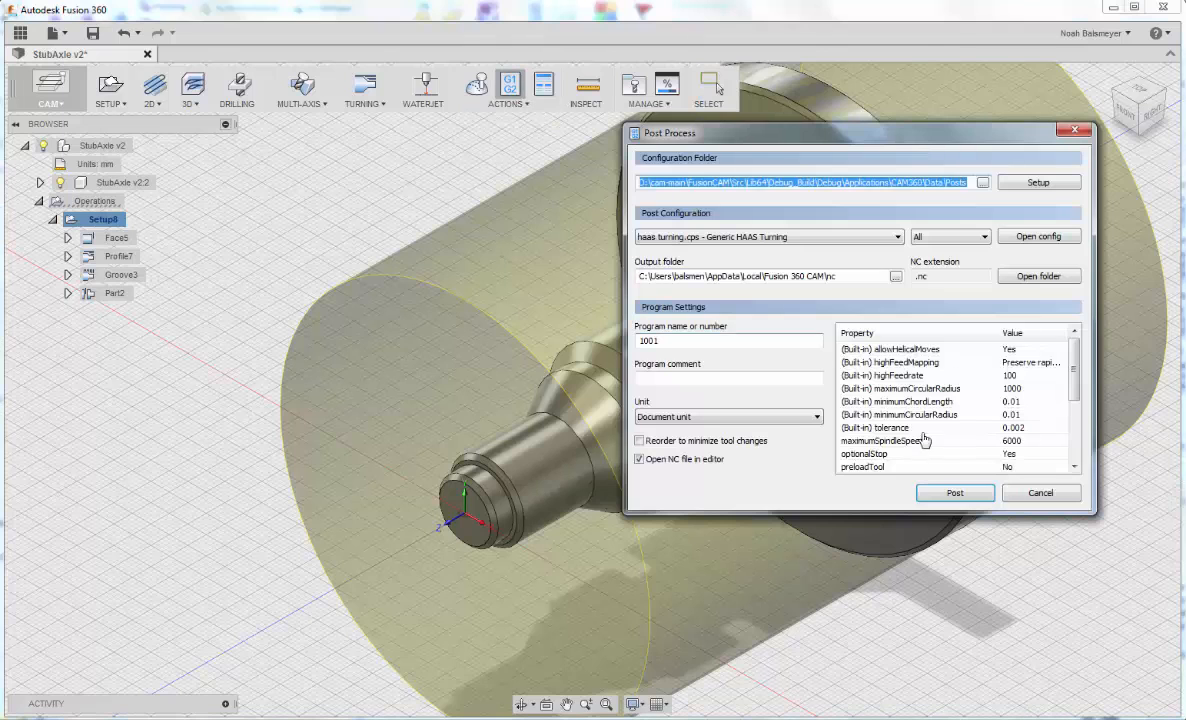
Post with the Turning filter and haas turning.cps, saving the NC program as 1001.nc.
click(984, 236)
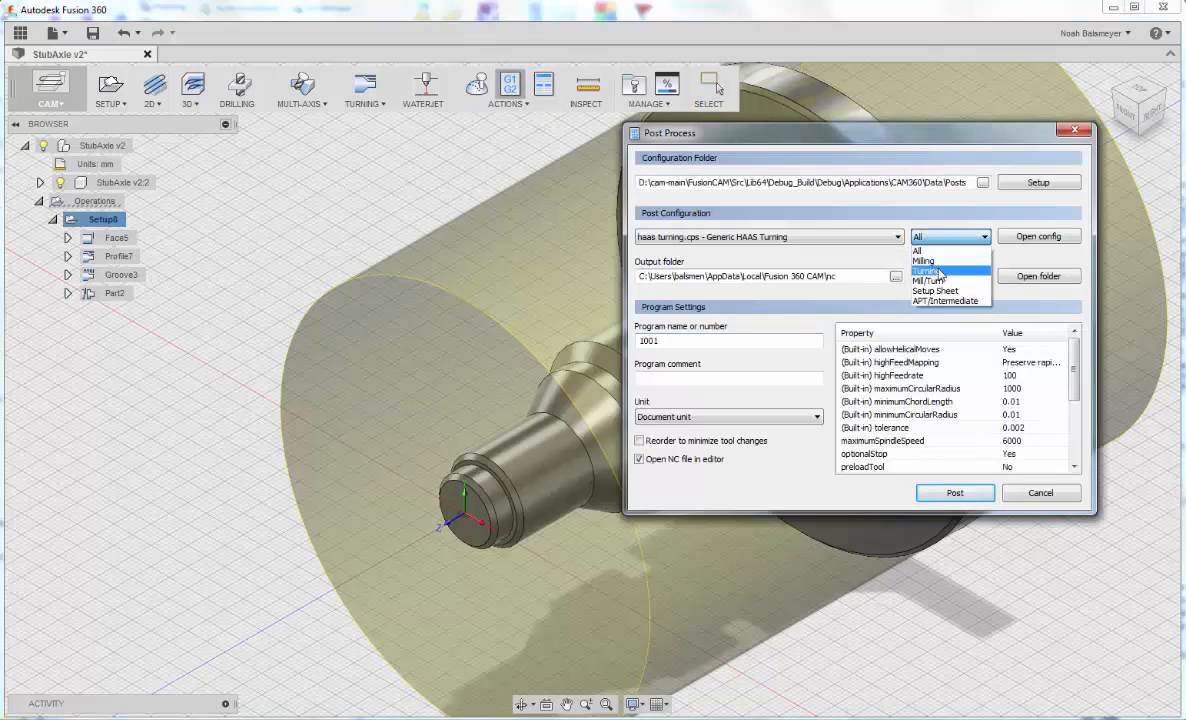
click(924, 270)
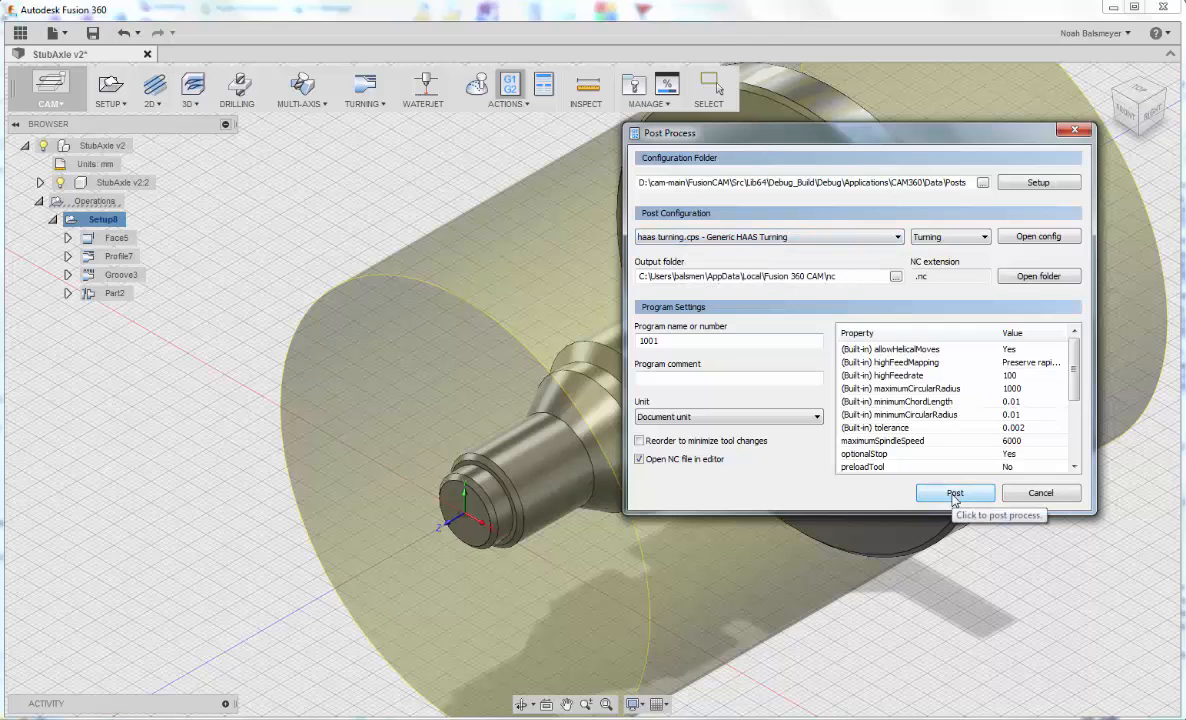
click(954, 492)
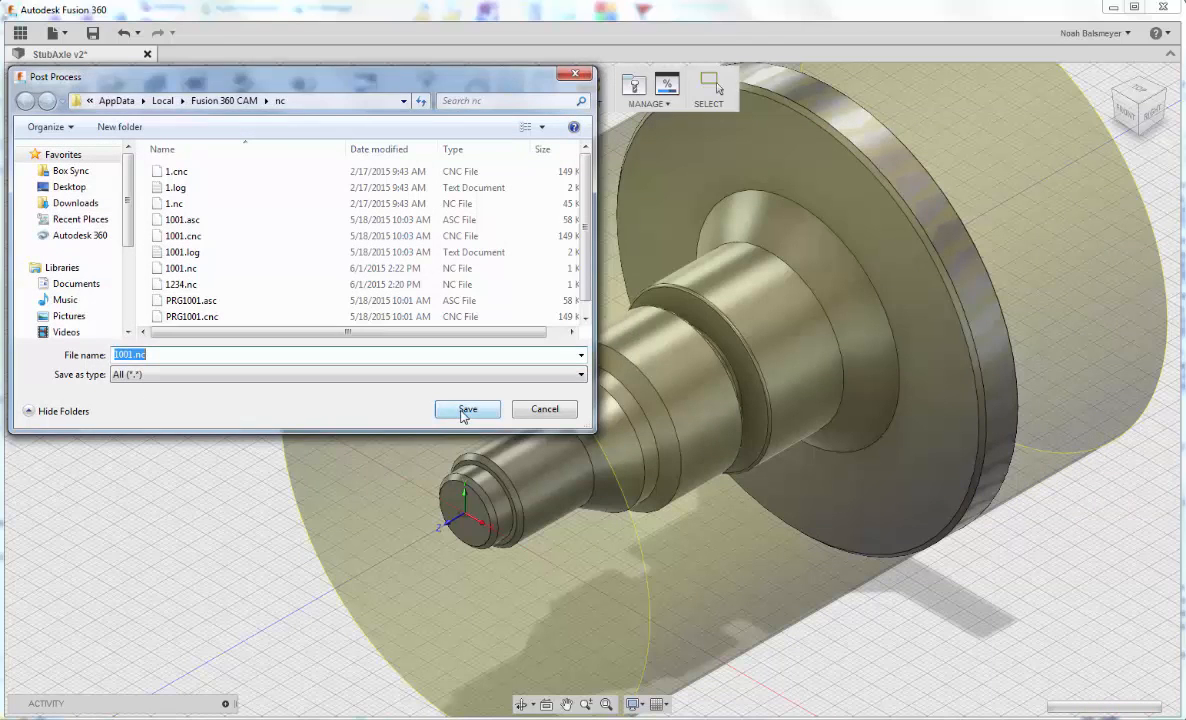
click(468, 408)
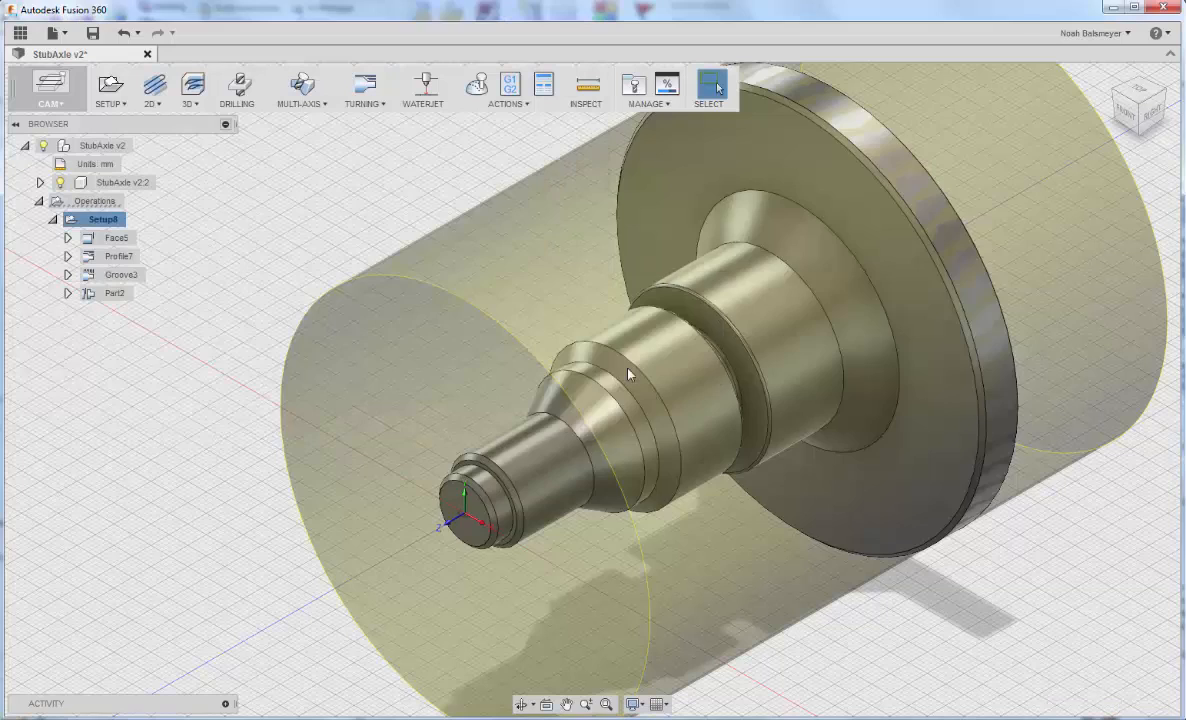